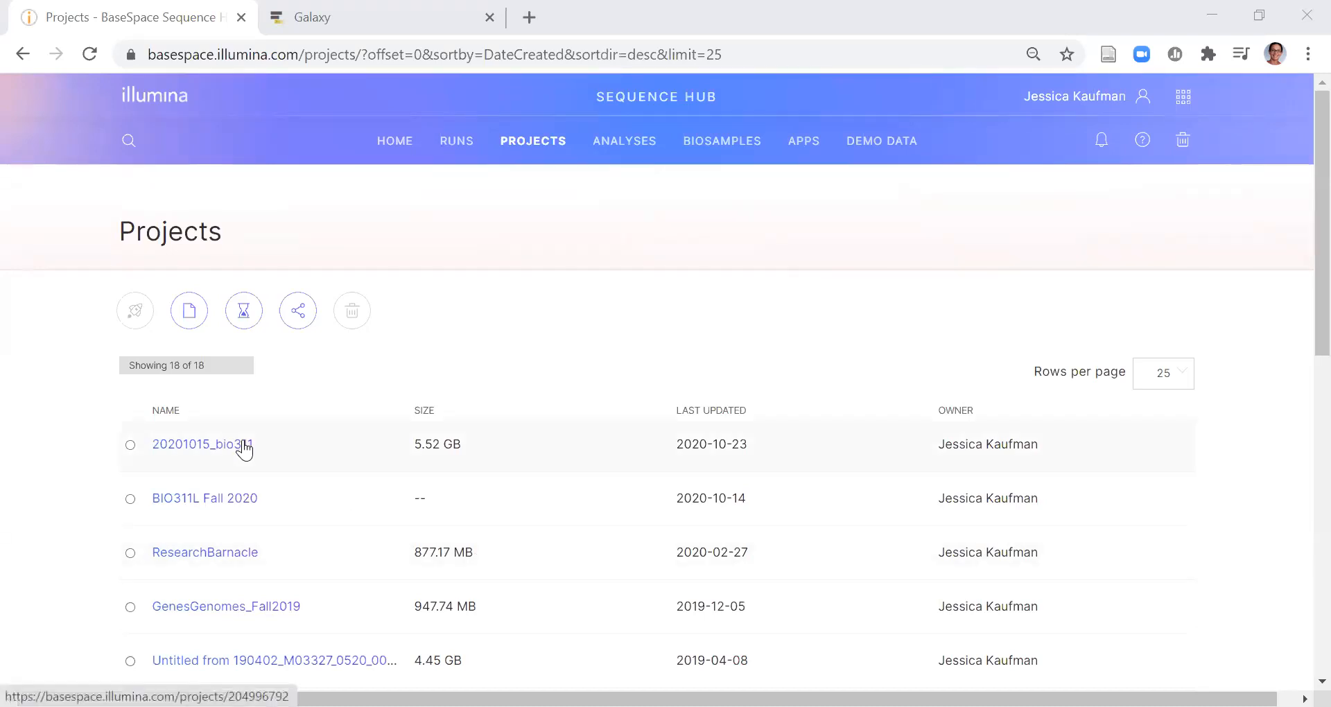
- Open the 20201015_bio311 project to view its FASTQ Generation analysis
click(201, 444)
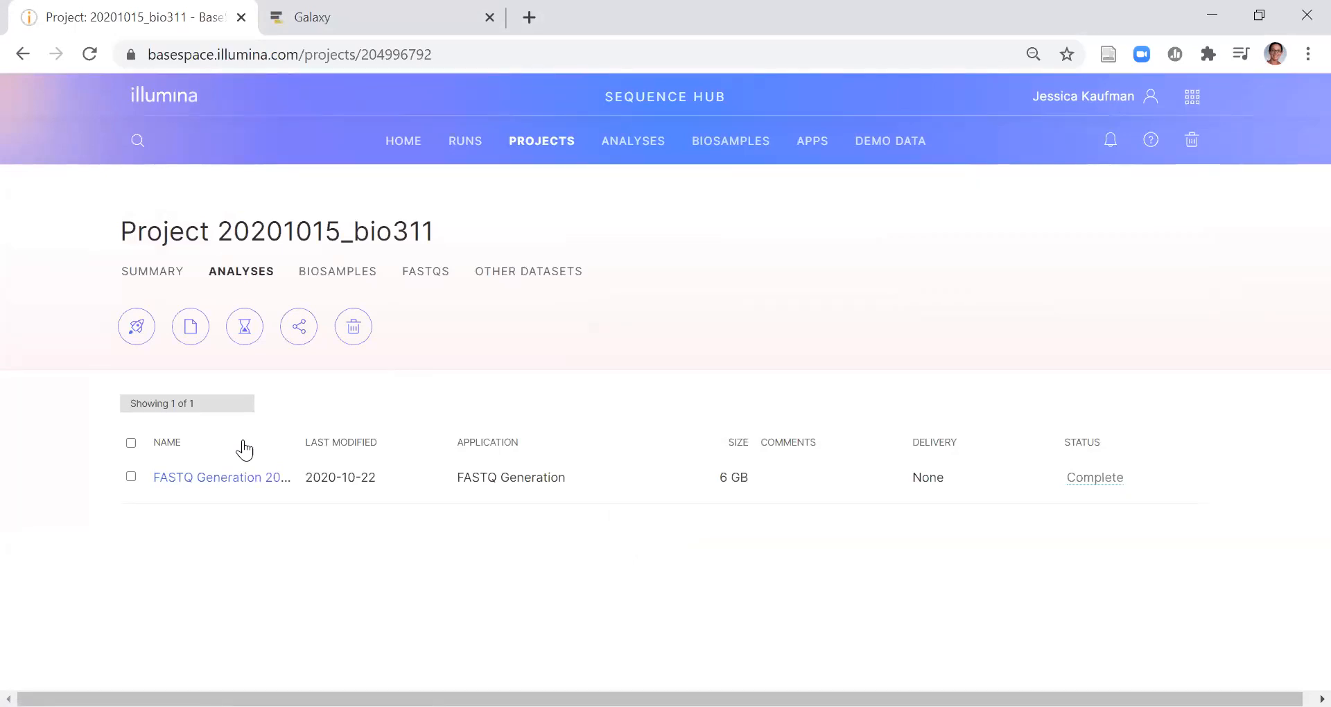
mouse_move(229, 485)
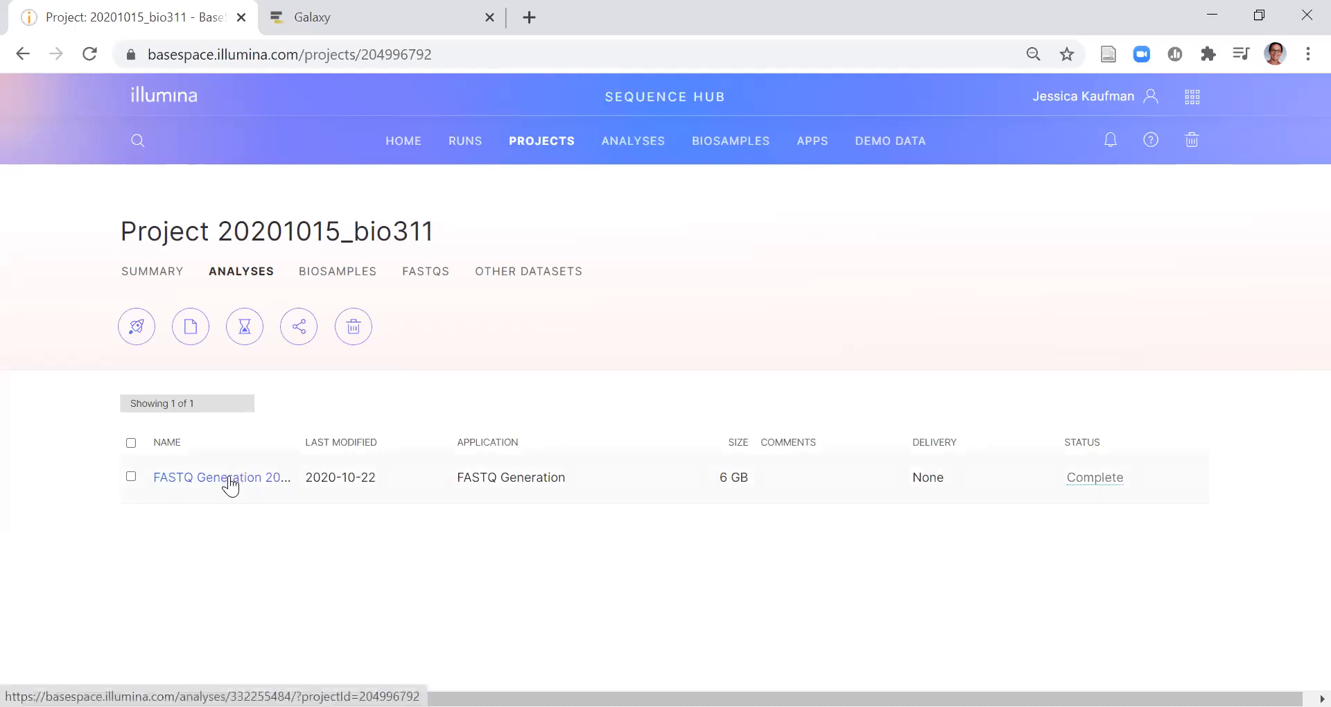
mouse_move(222, 477)
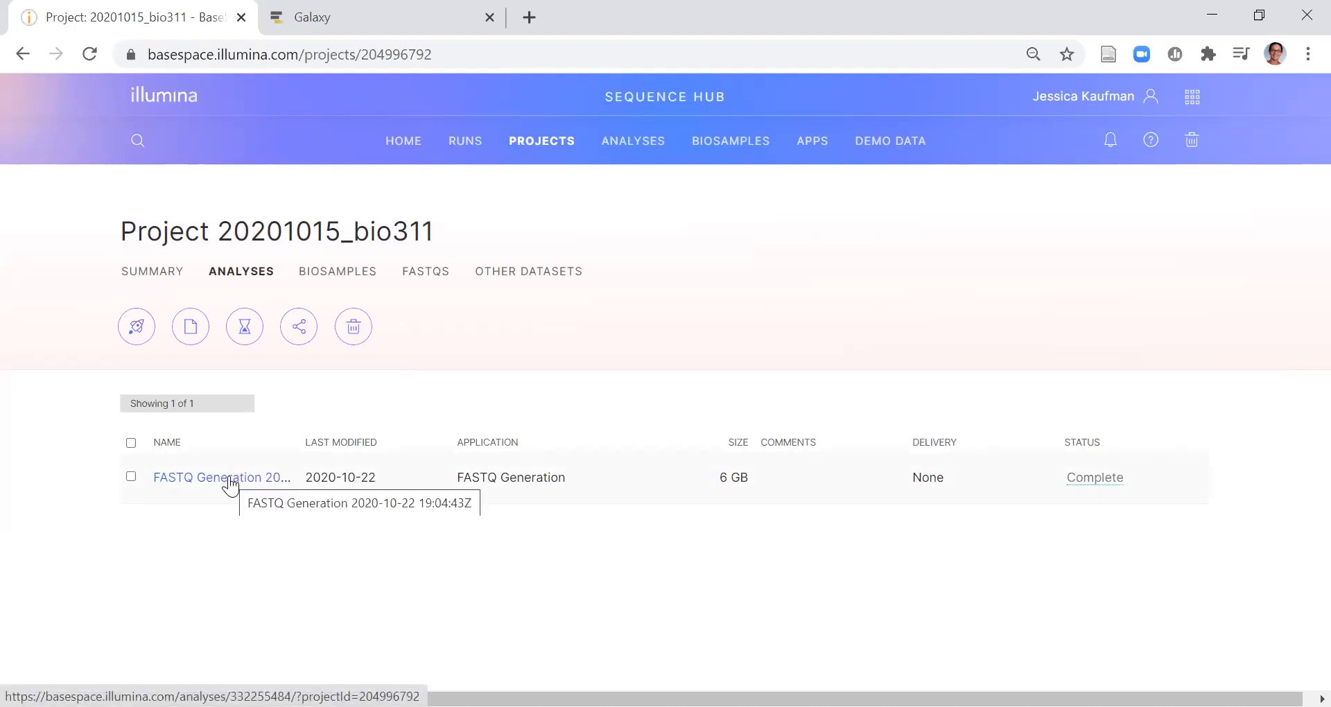
mouse_move(211, 413)
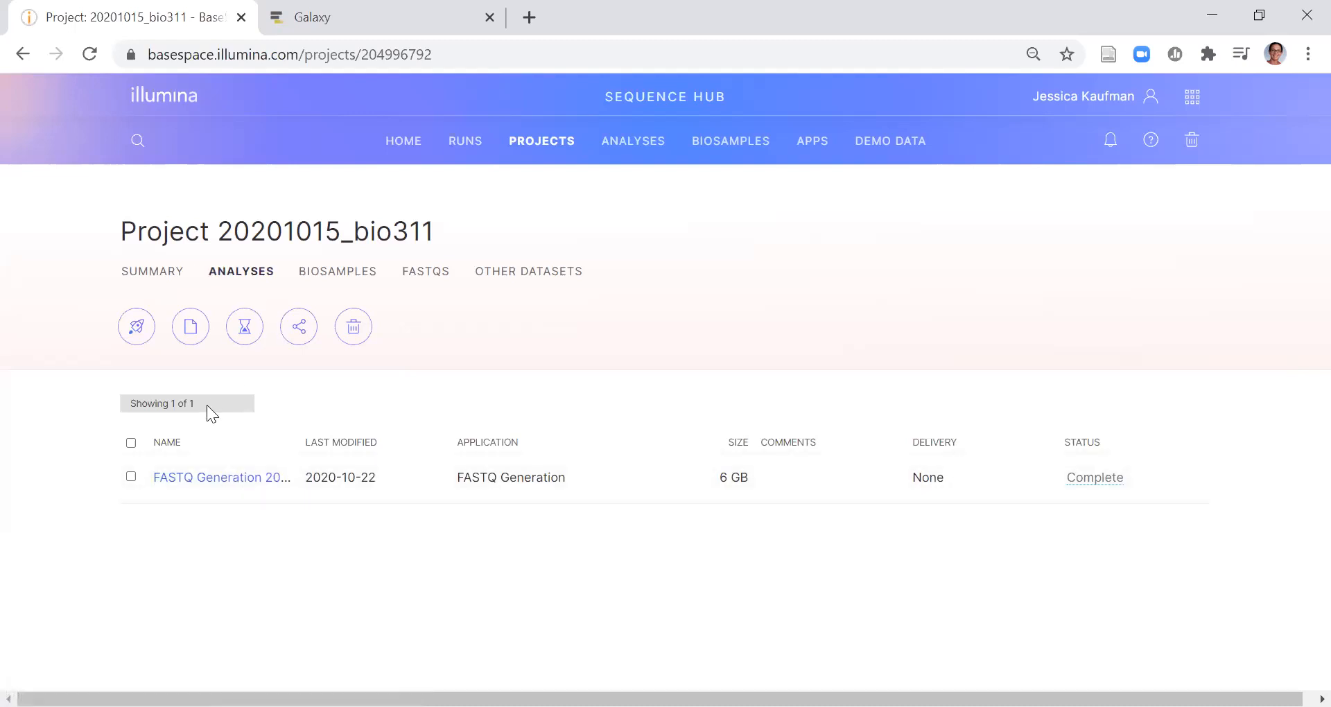
mouse_move(203, 484)
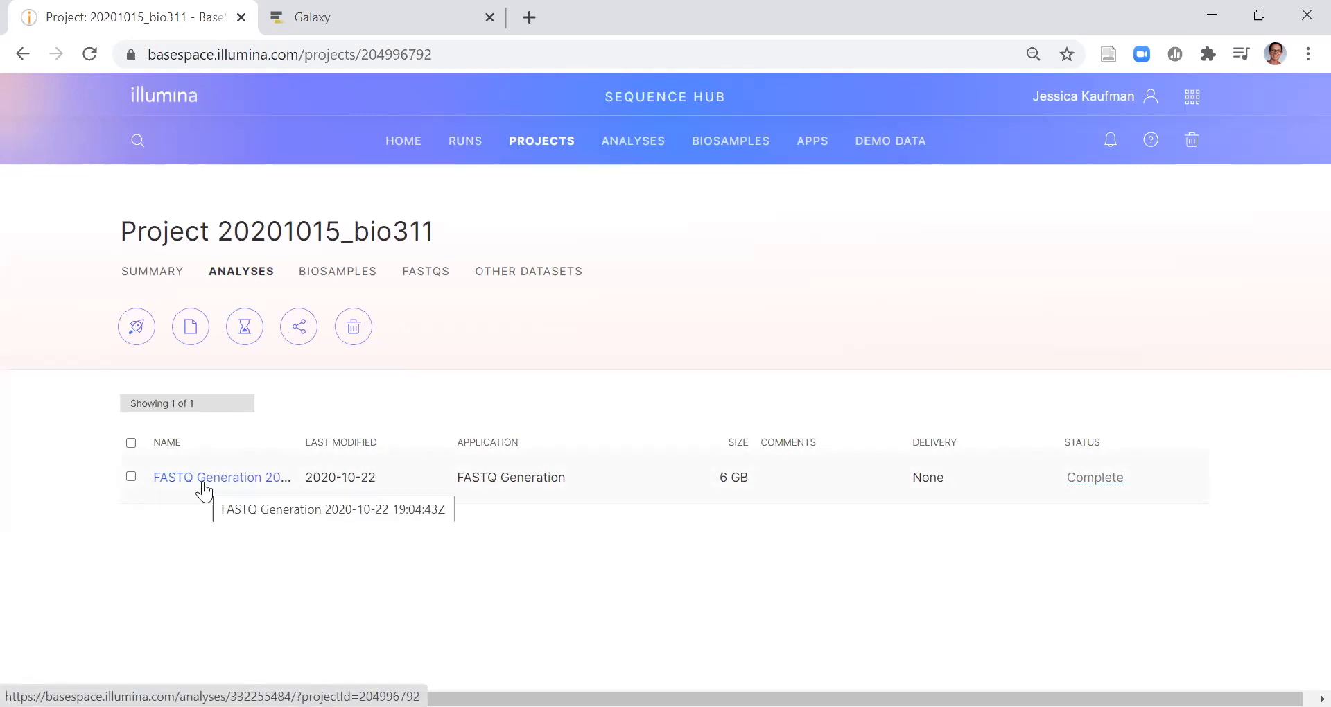
mouse_move(314, 258)
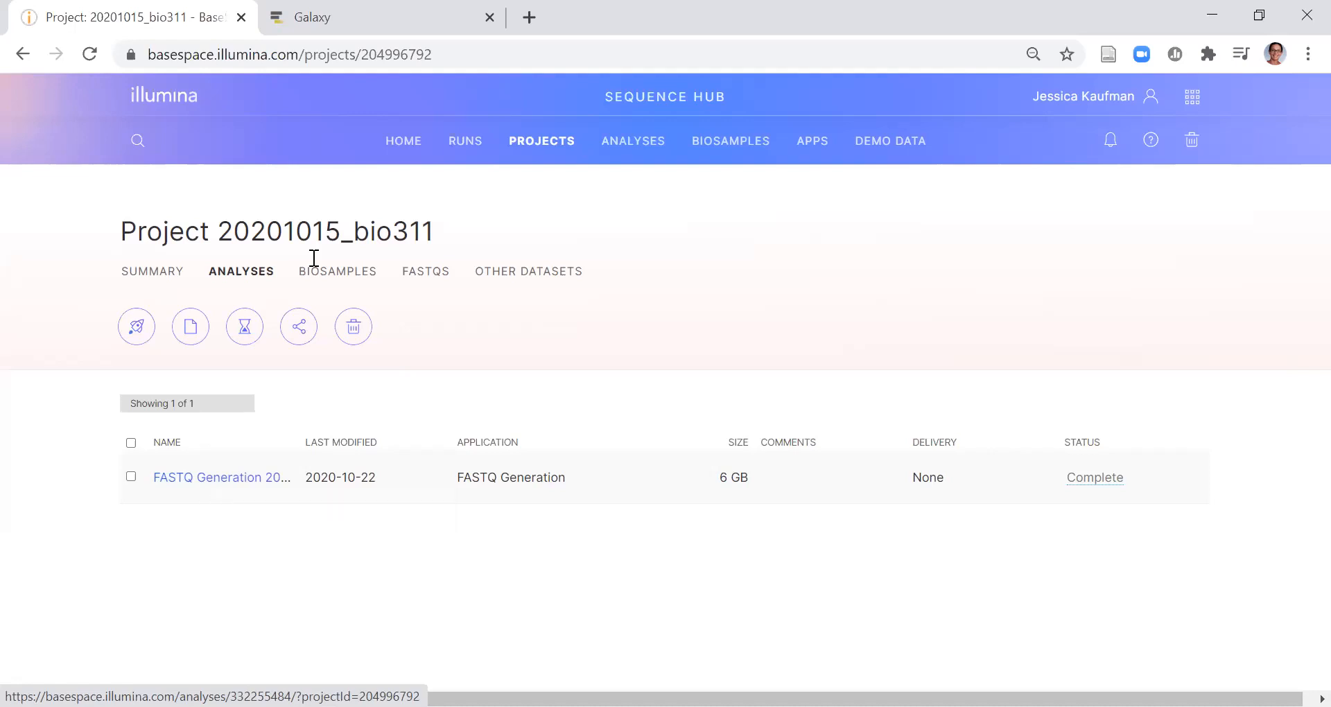
click(337, 271)
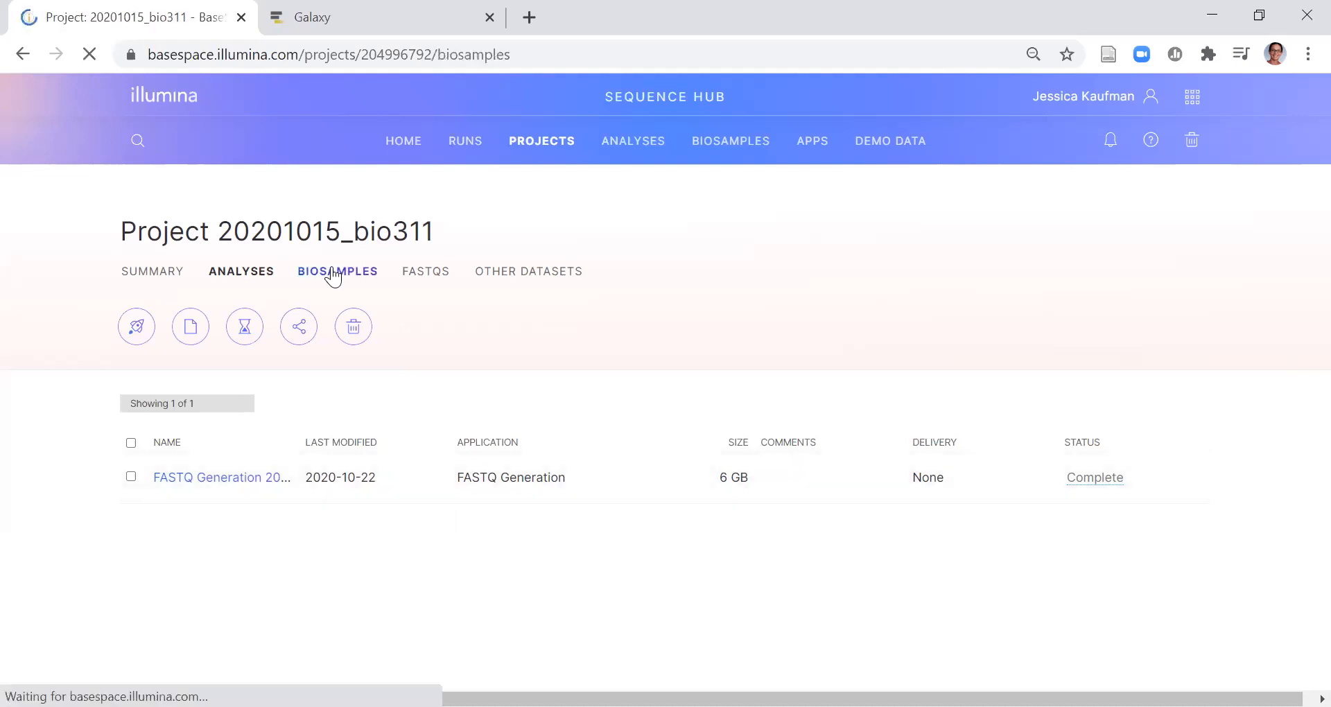
click(336, 271)
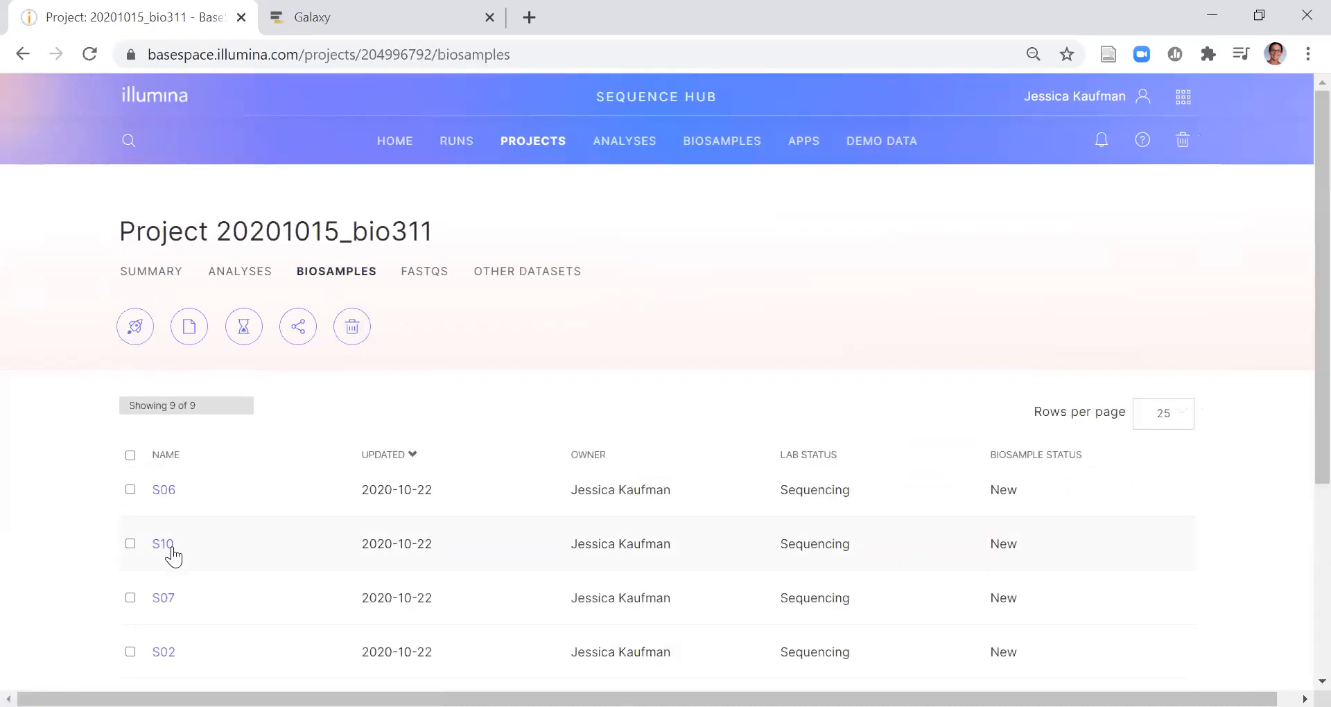
click(162, 544)
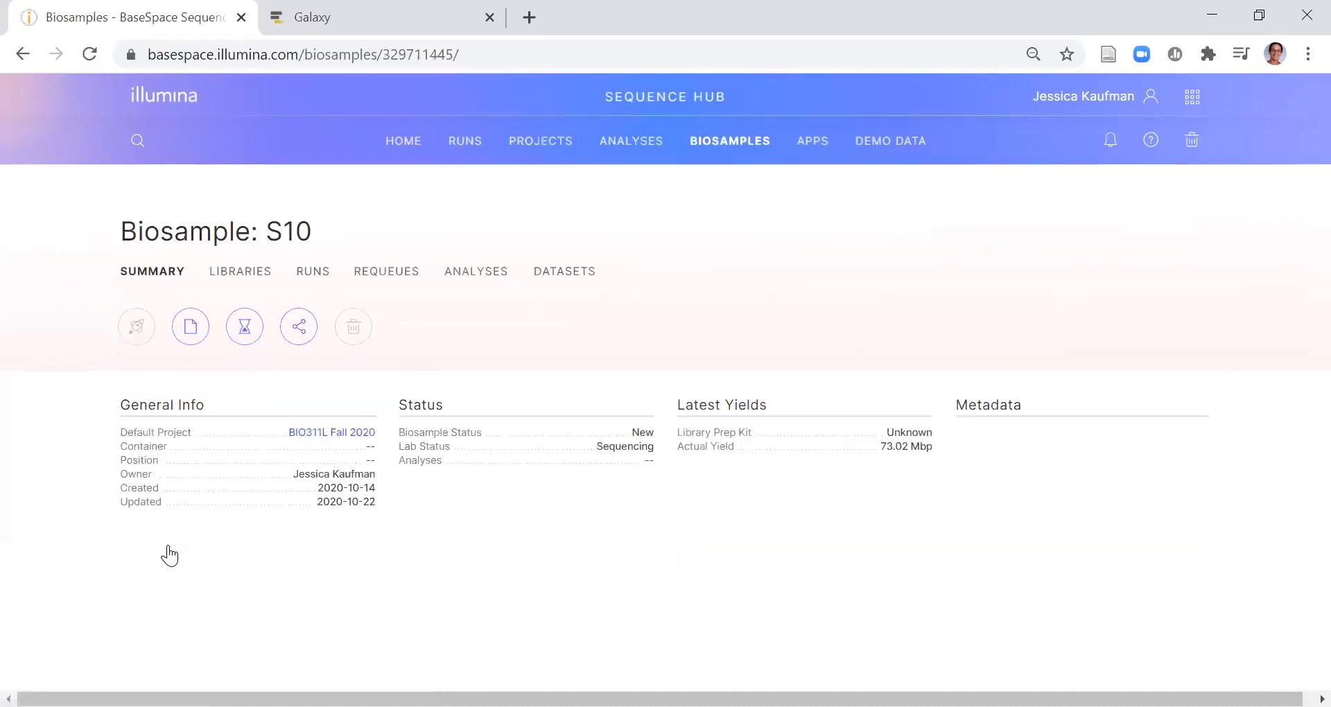
mouse_move(331, 432)
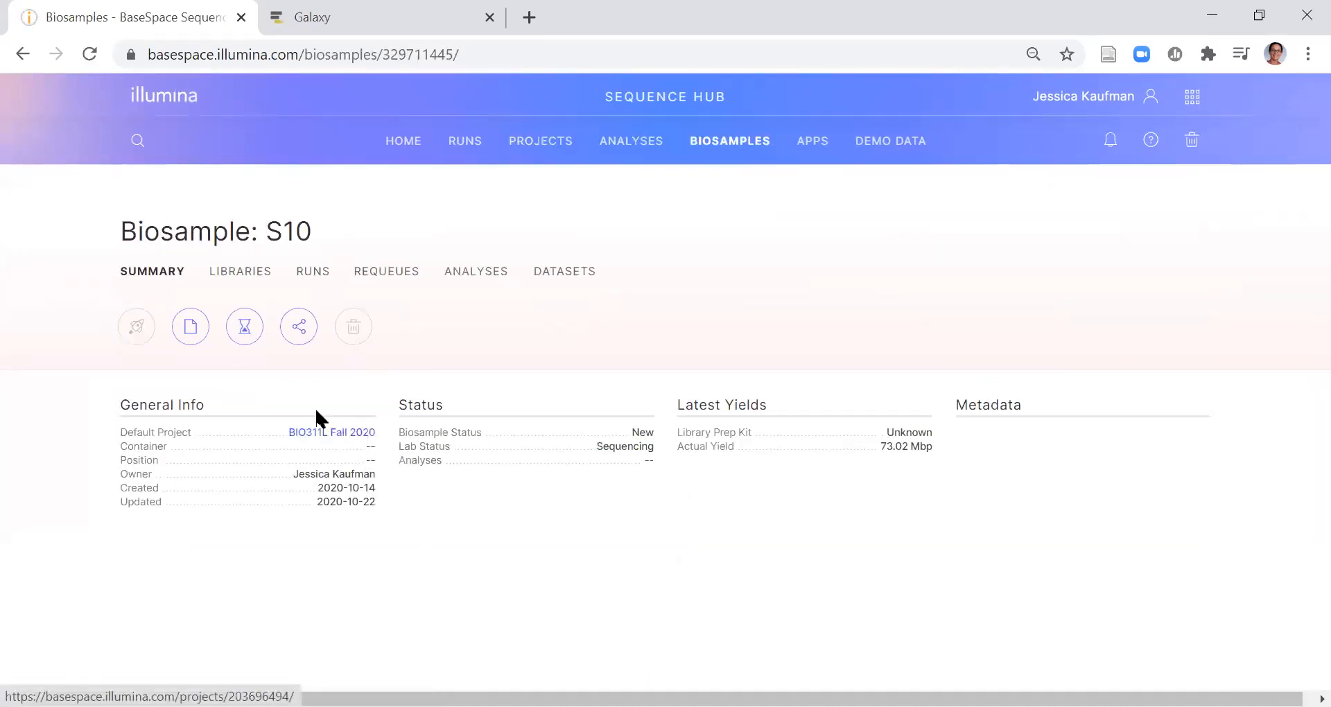
click(475, 271)
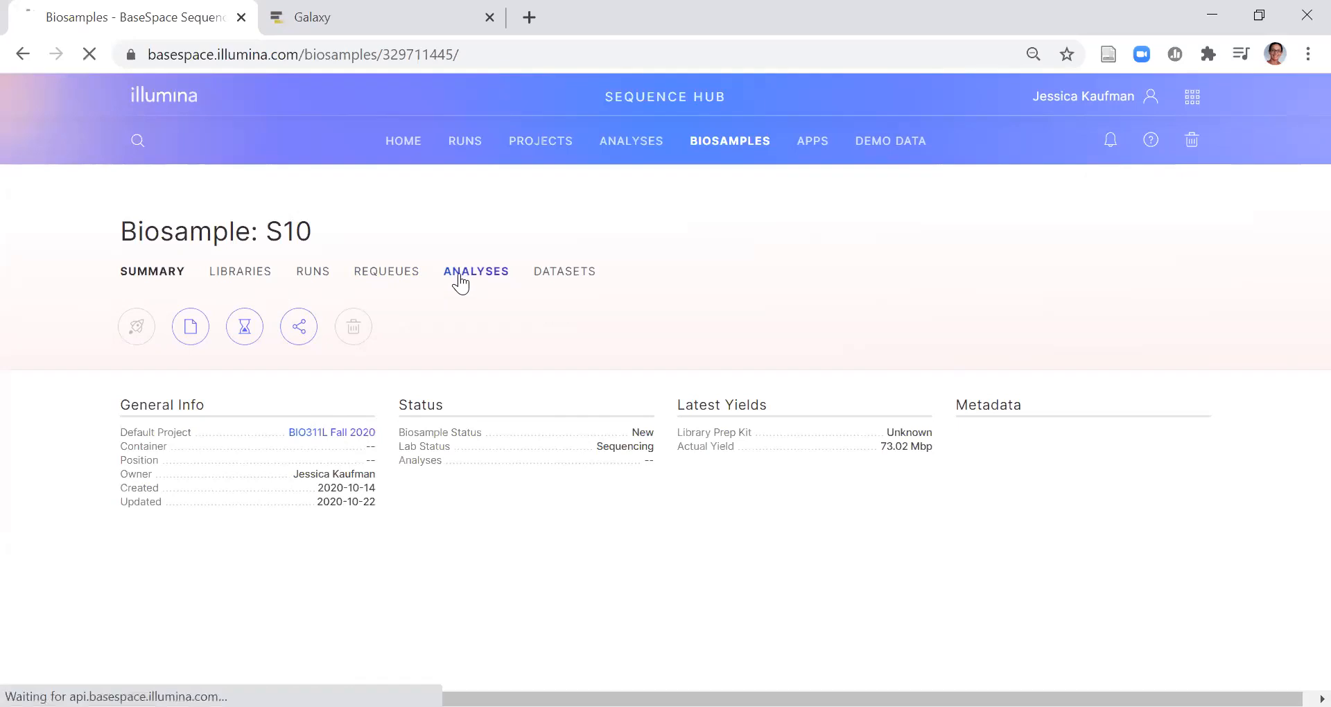
click(476, 271)
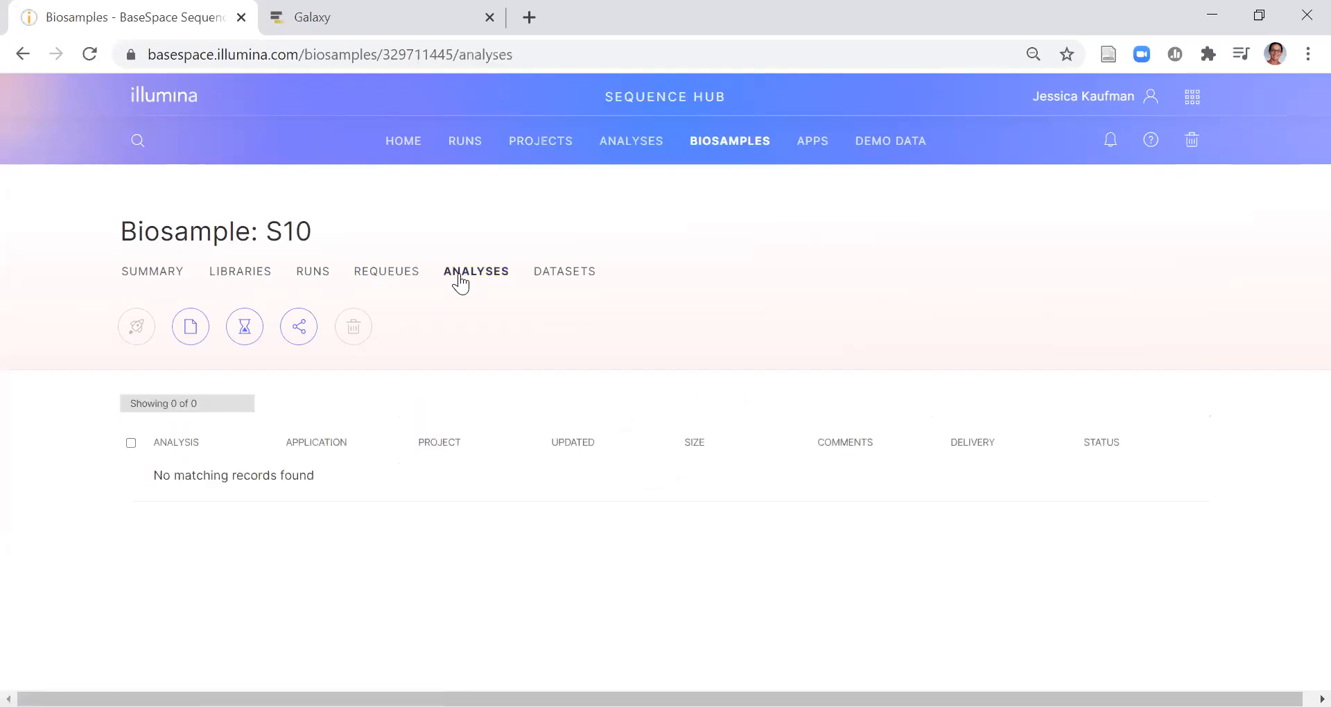
mouse_move(167, 257)
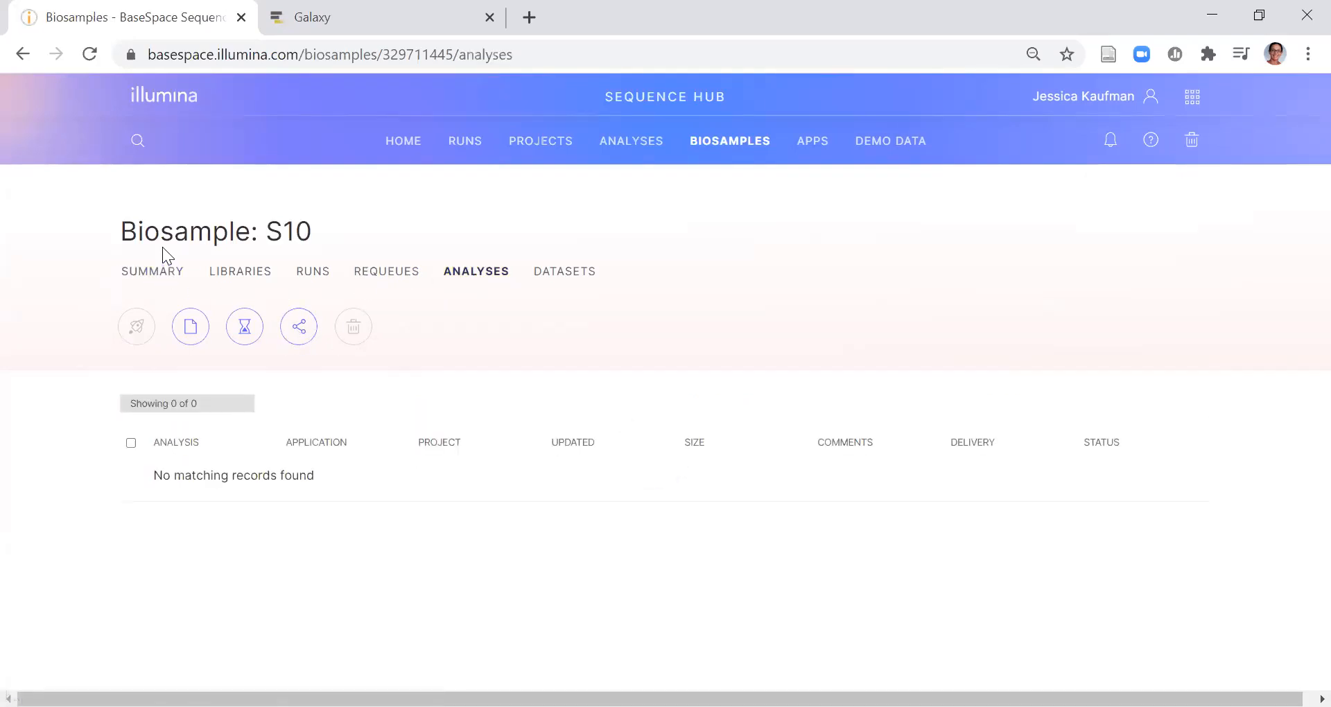
mouse_move(152, 271)
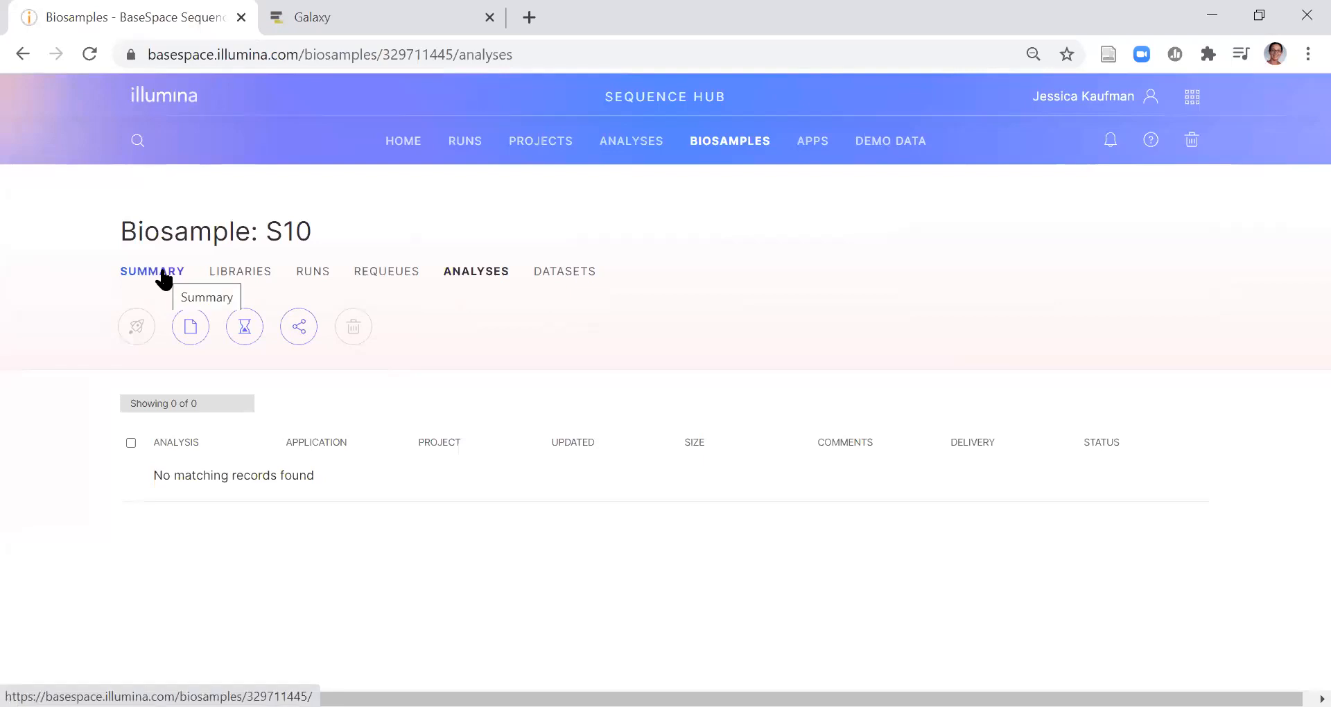
mouse_move(631, 141)
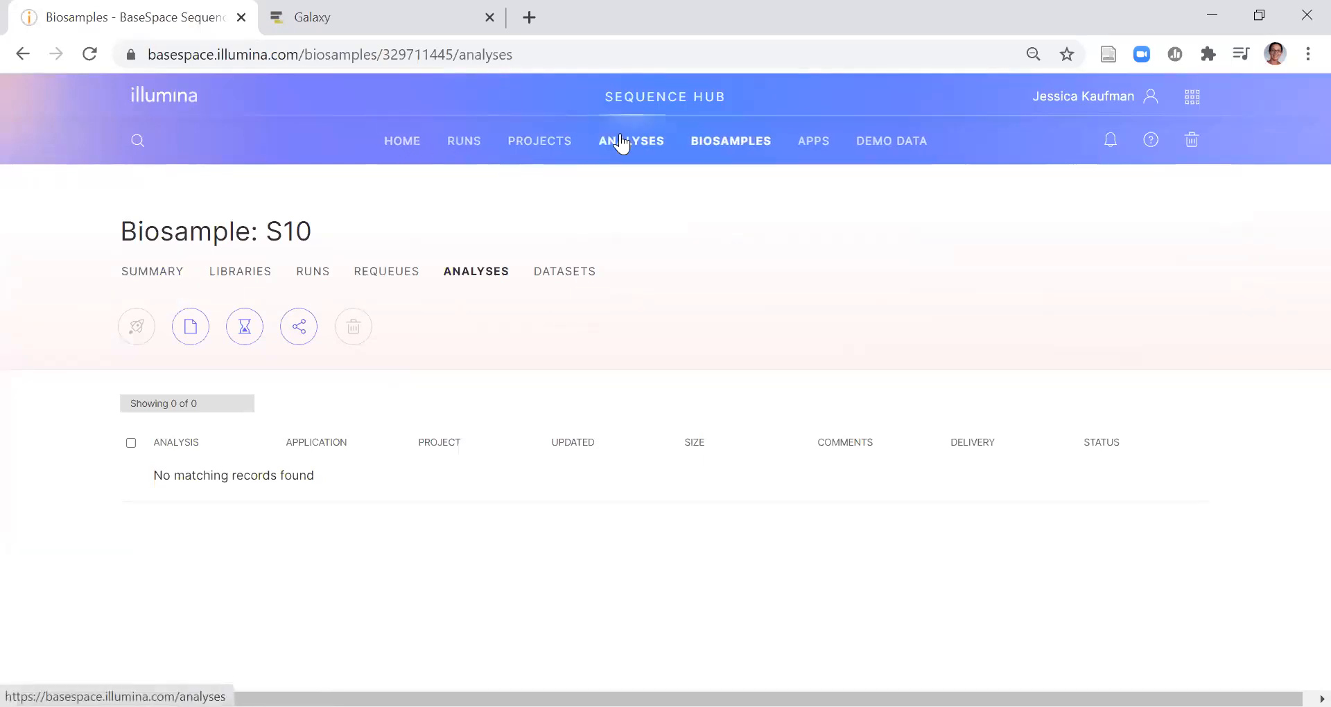
click(540, 140)
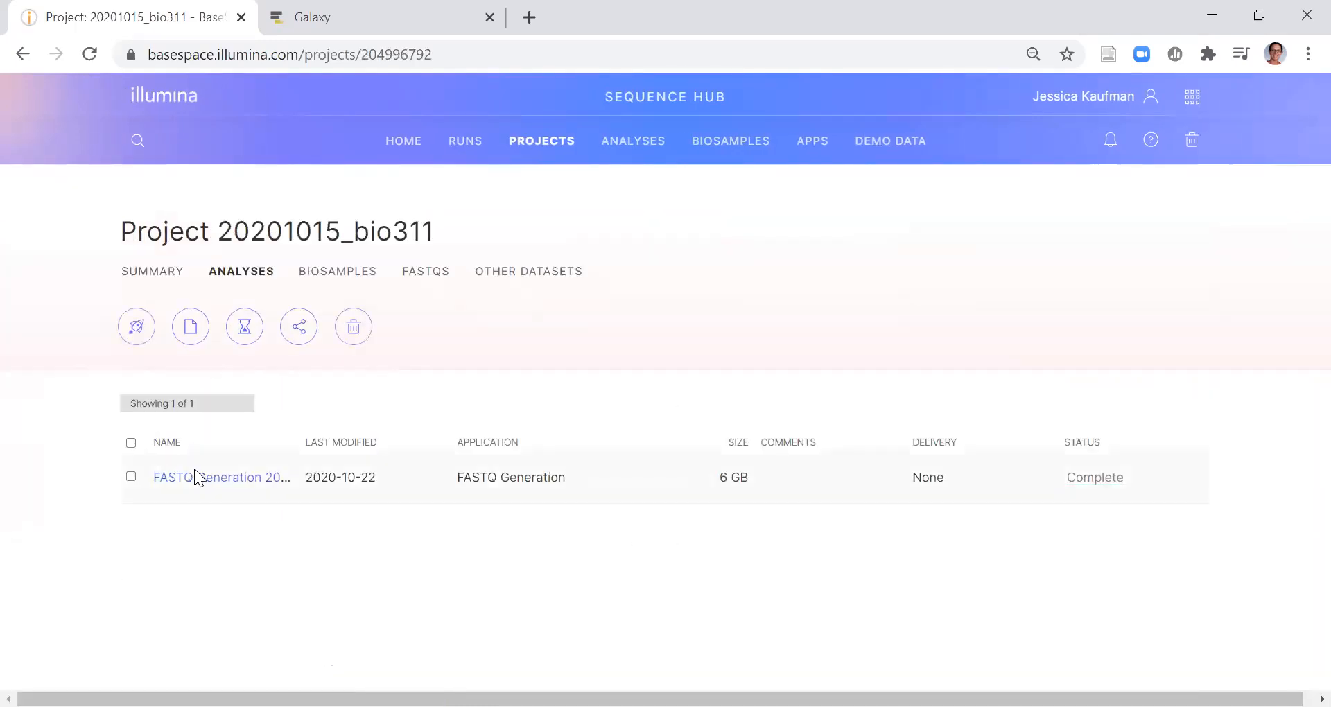
- Open the FASTQ Generation analysis and choose to download the whole 5.59 GB analysis
click(220, 477)
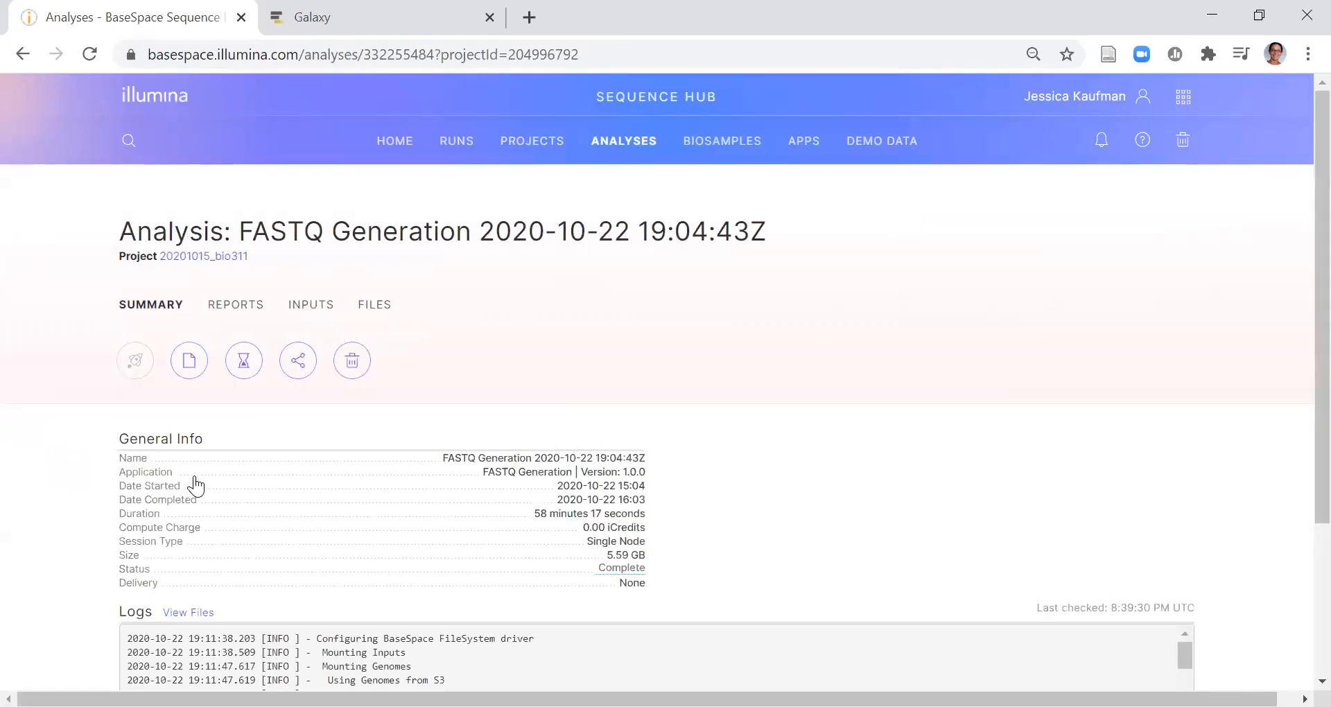
mouse_move(189, 360)
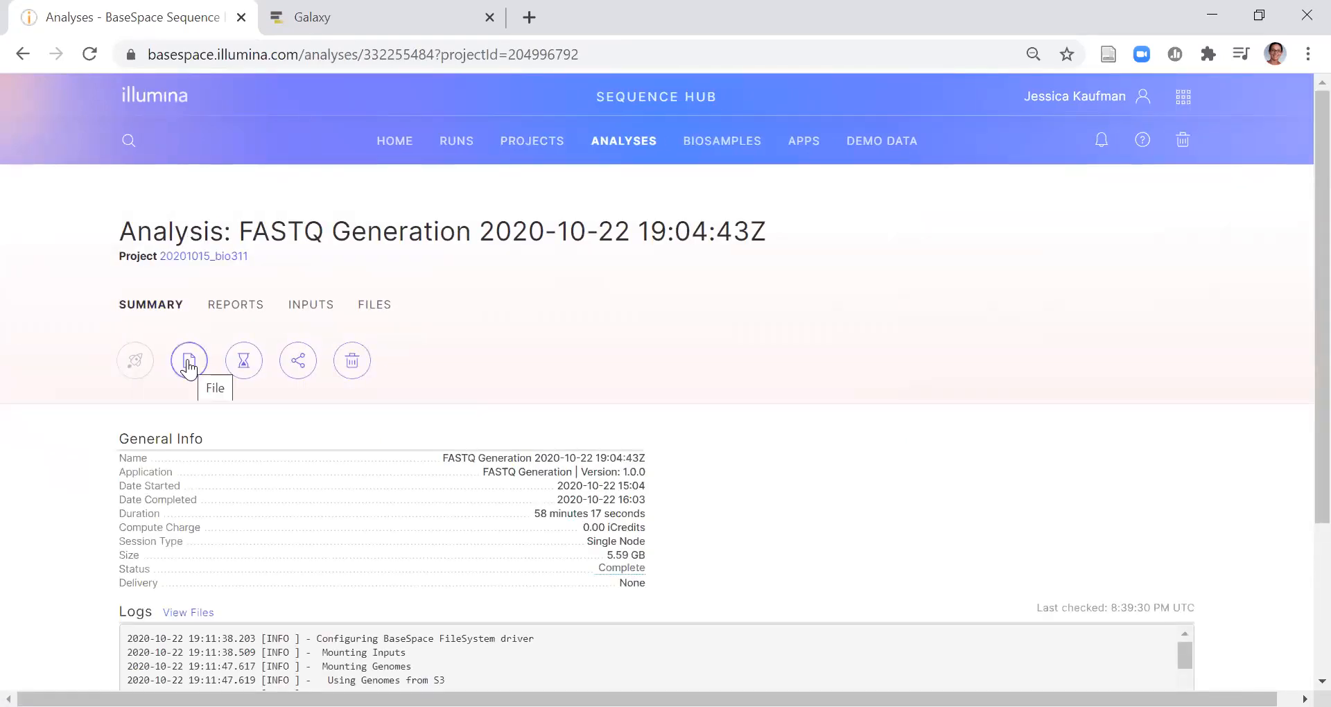
click(188, 360)
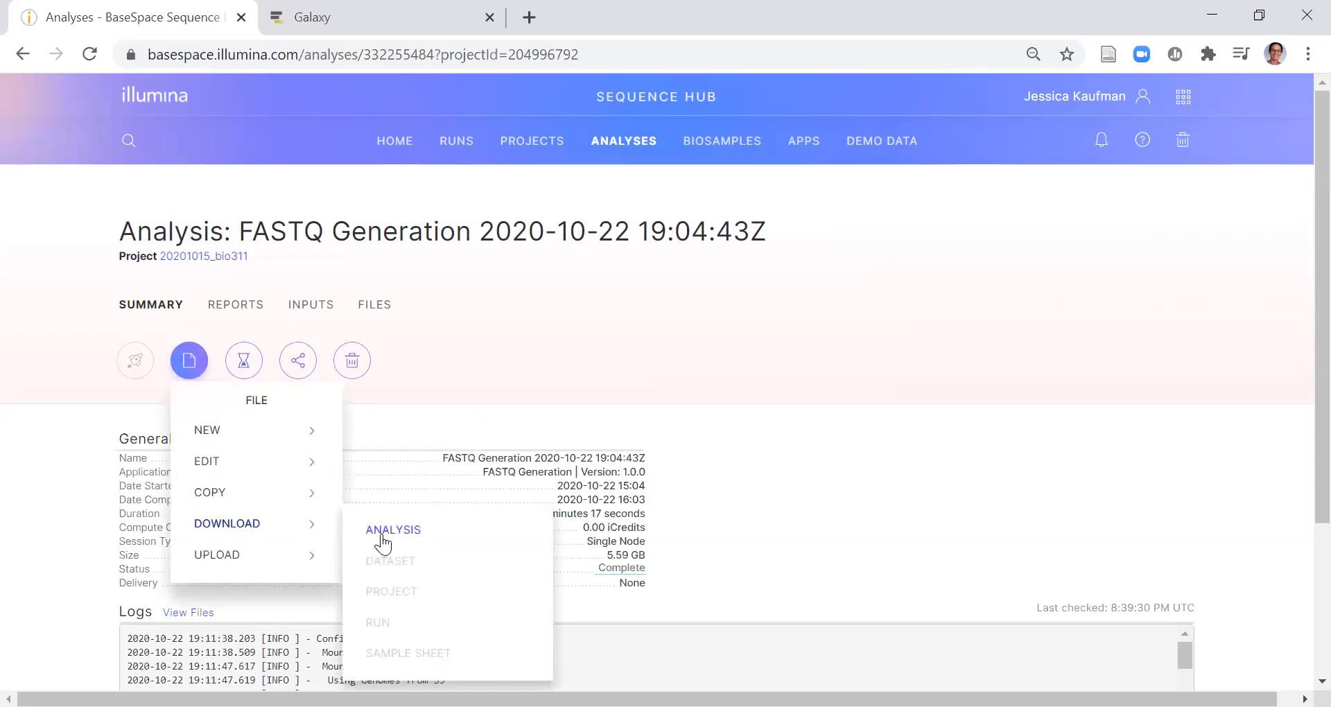
click(392, 529)
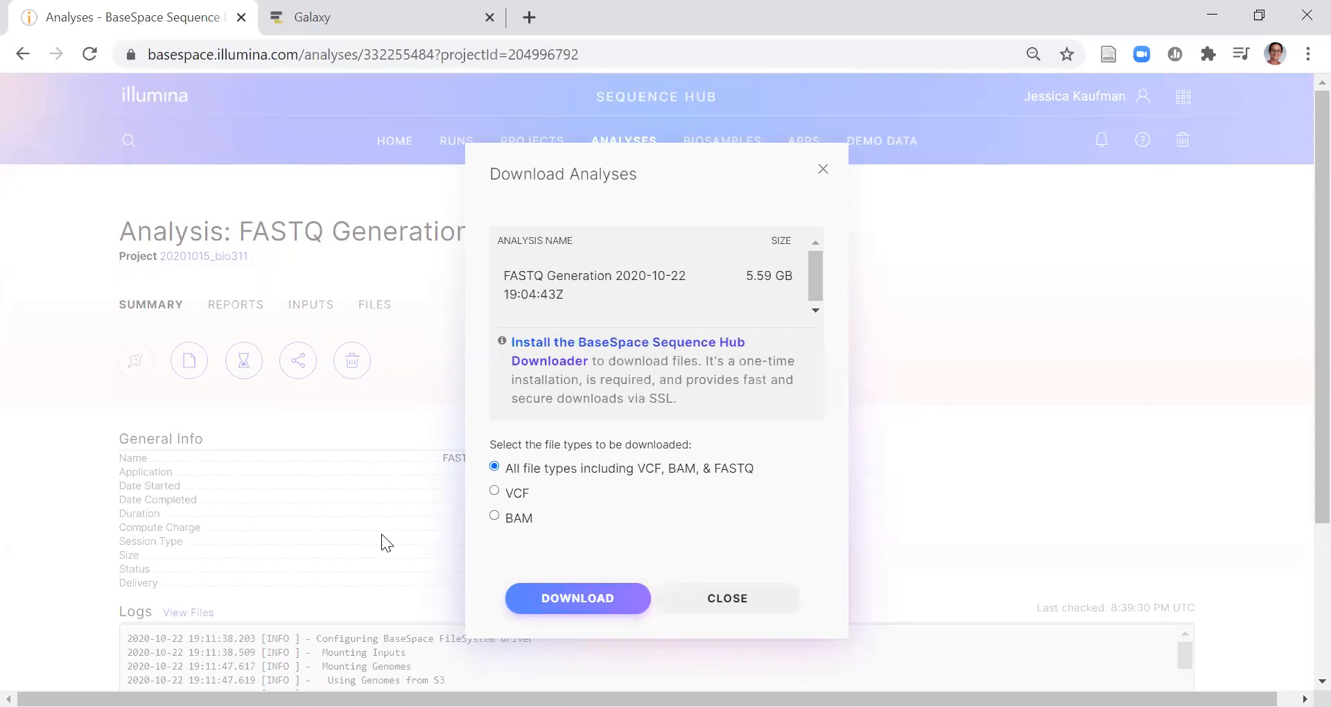
mouse_move(515, 491)
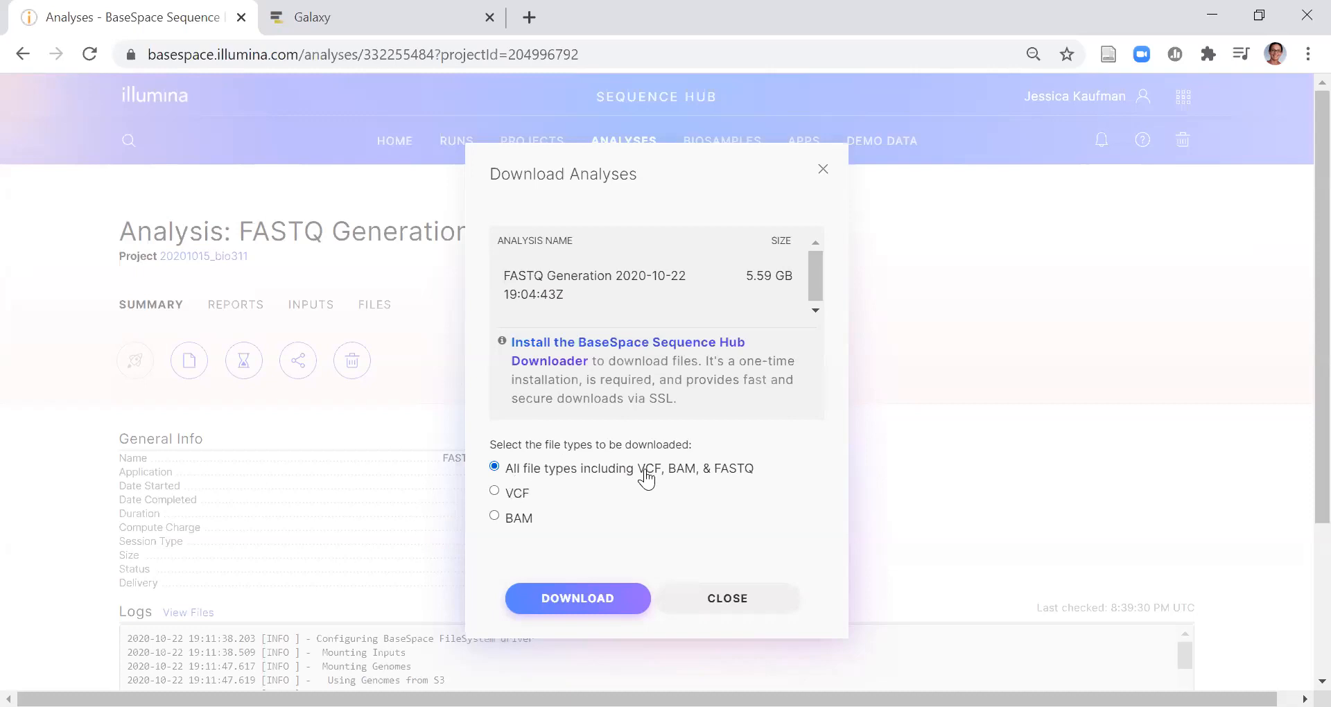
mouse_move(734, 492)
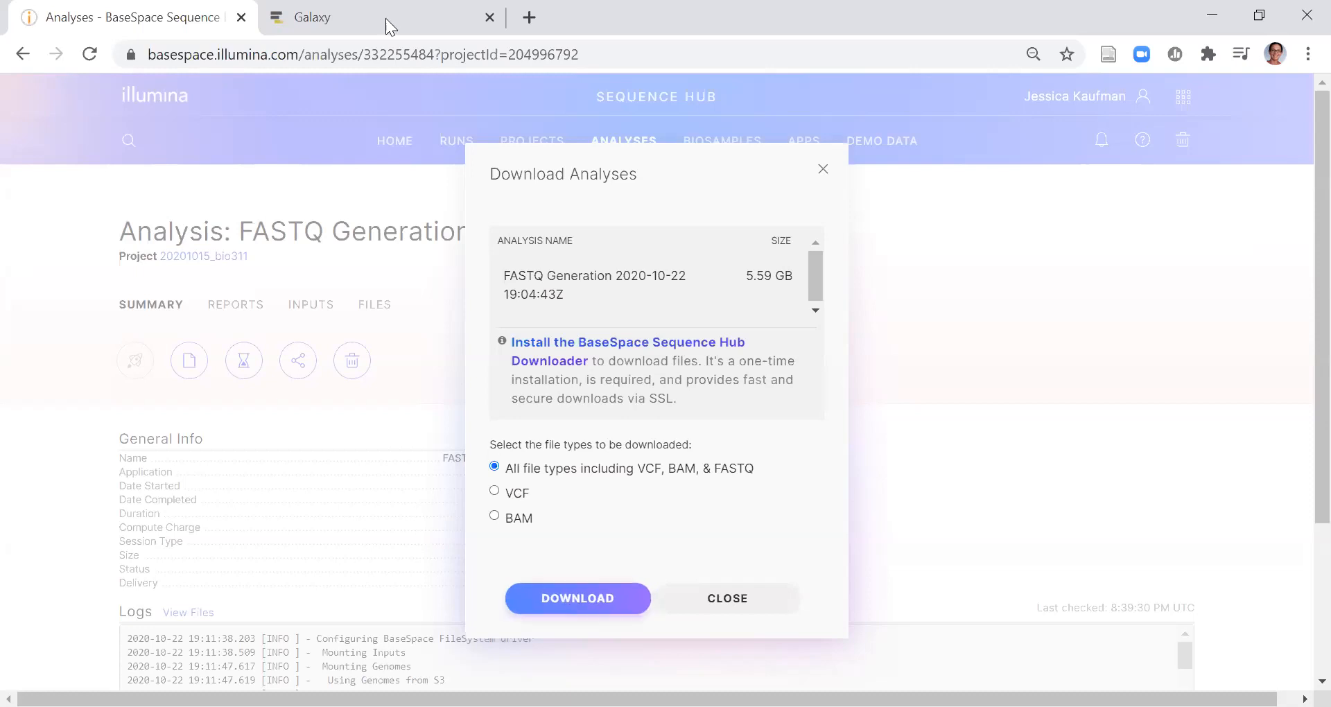
- Leave the download set to all file types and switch to the Galaxy tab
click(311, 17)
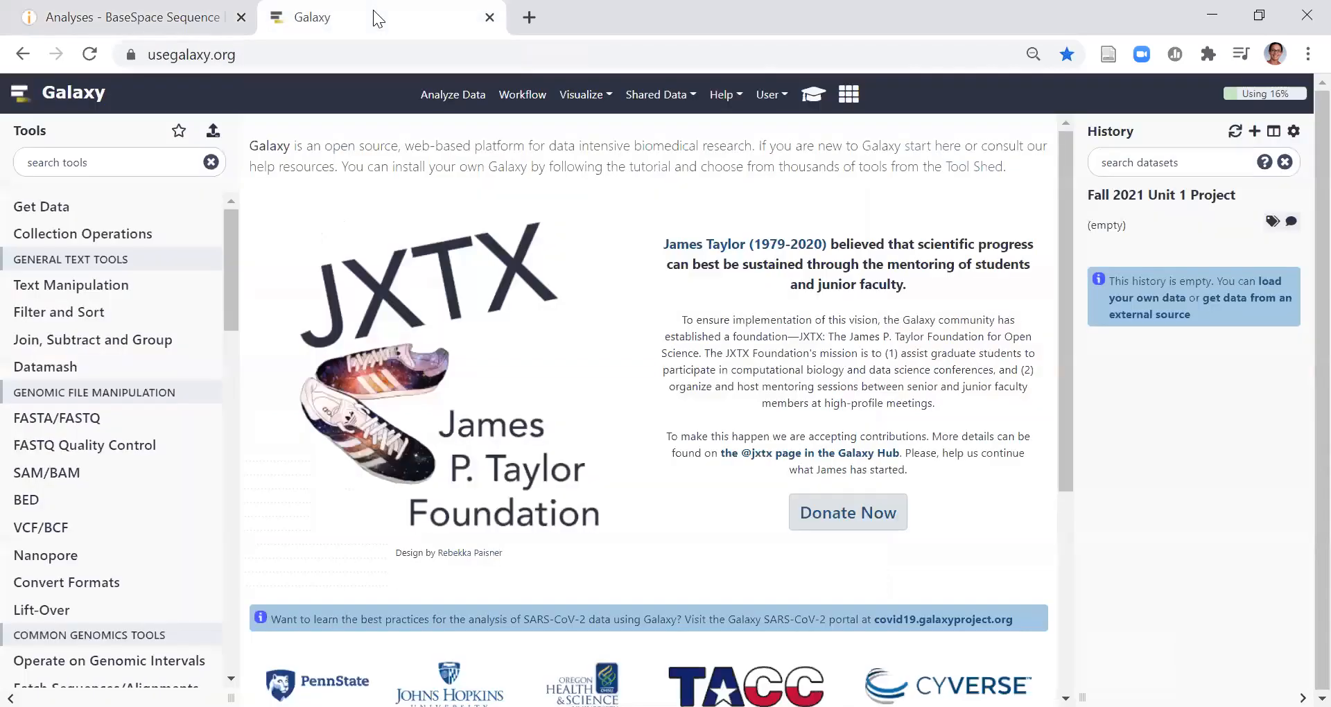
mouse_move(1255, 132)
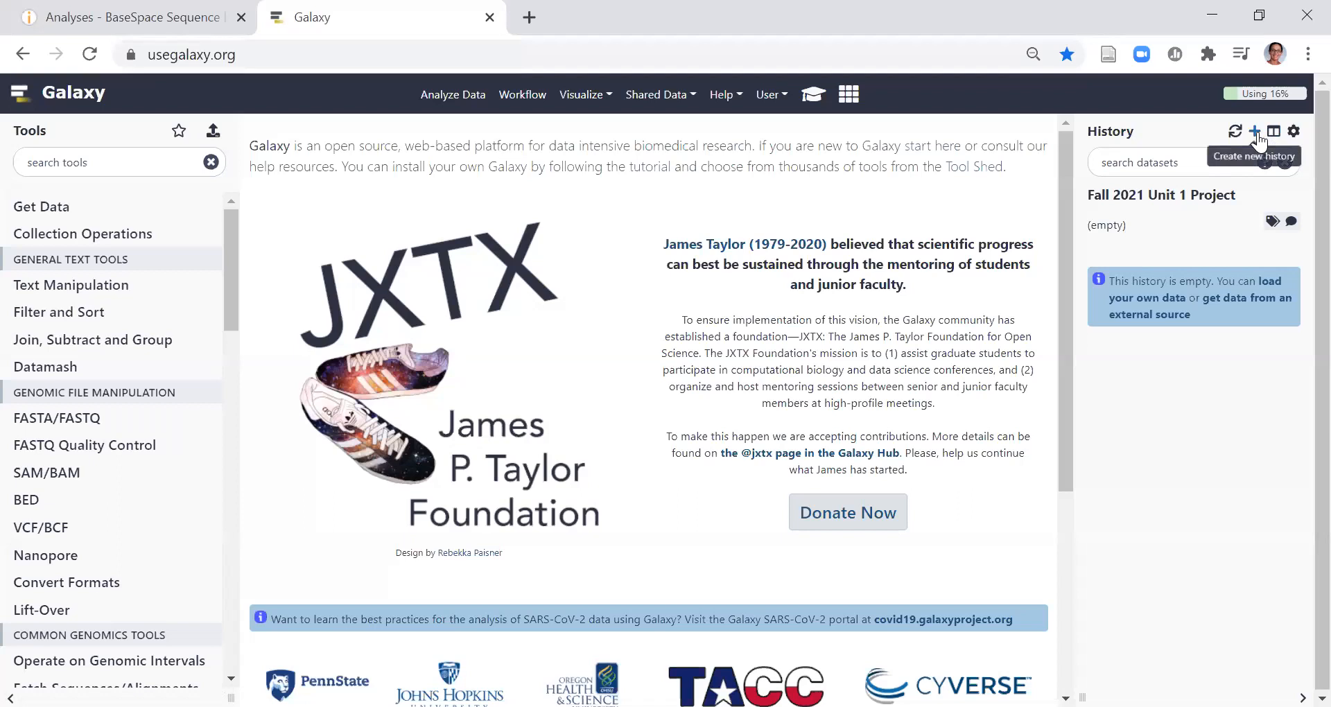
mouse_move(1171, 238)
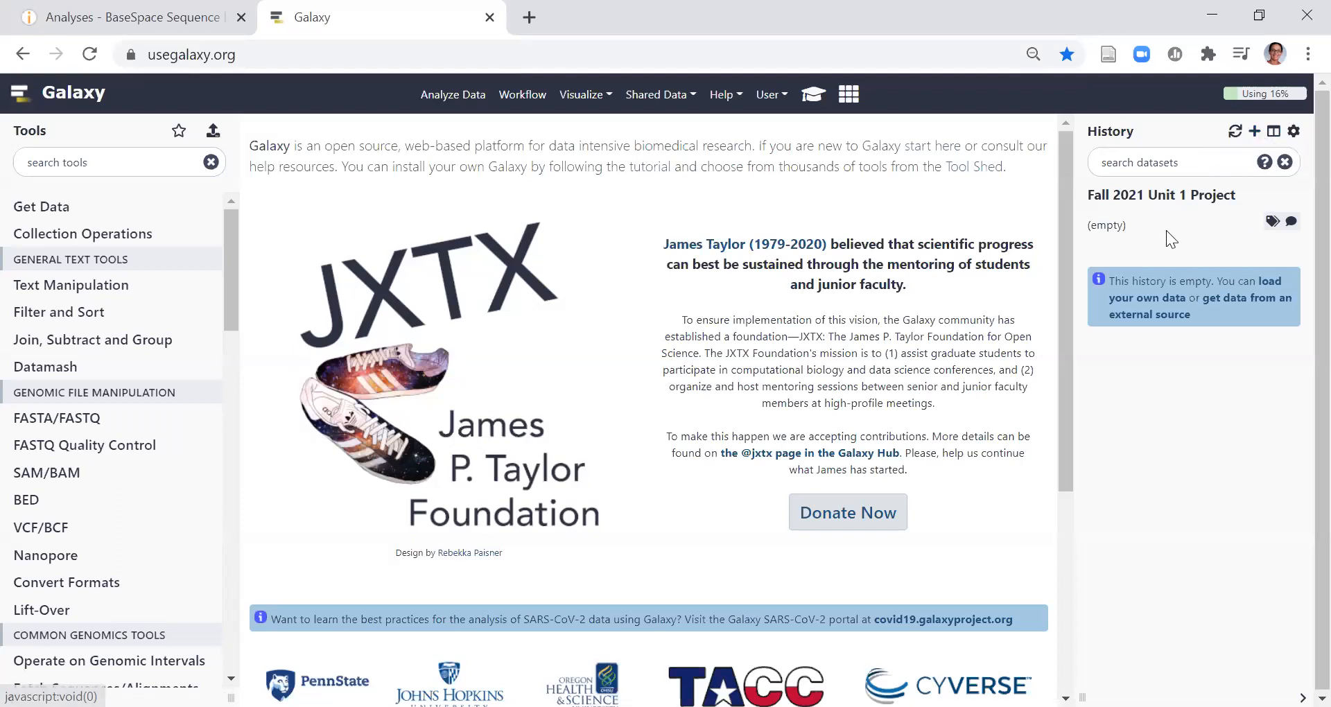
mouse_move(1161, 194)
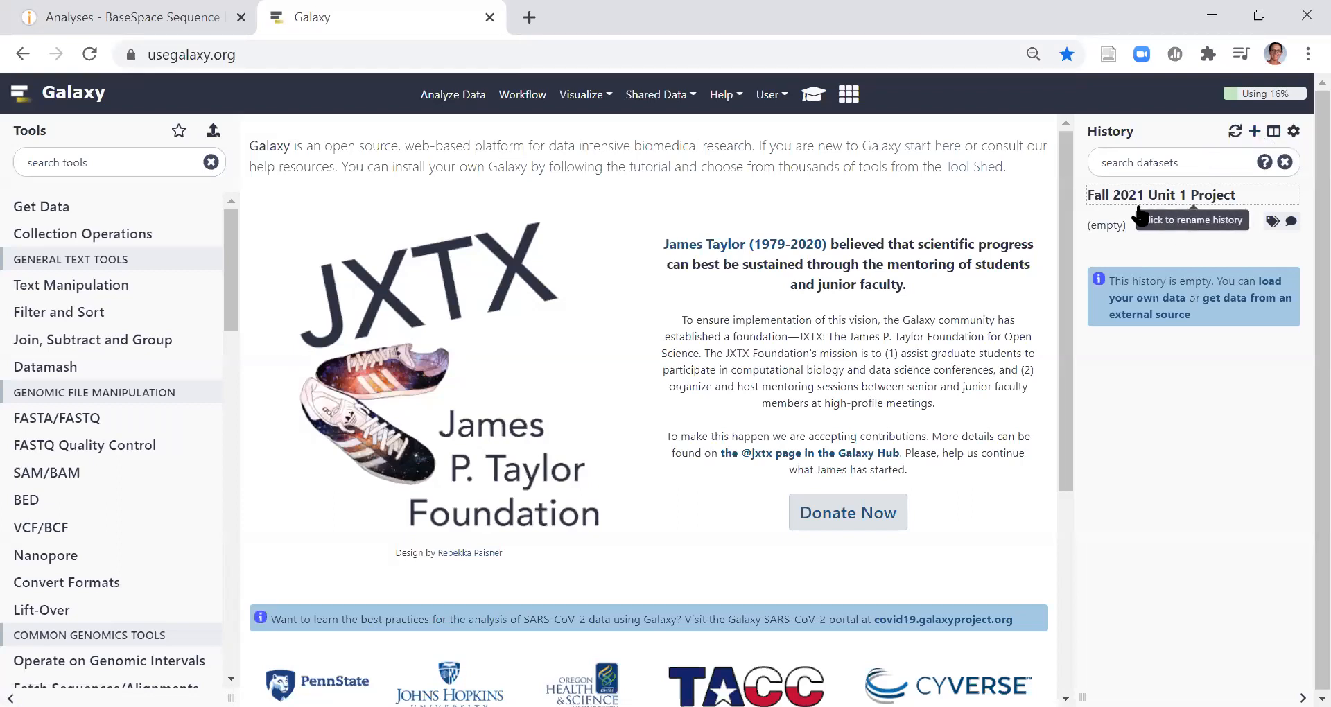
mouse_move(1137, 211)
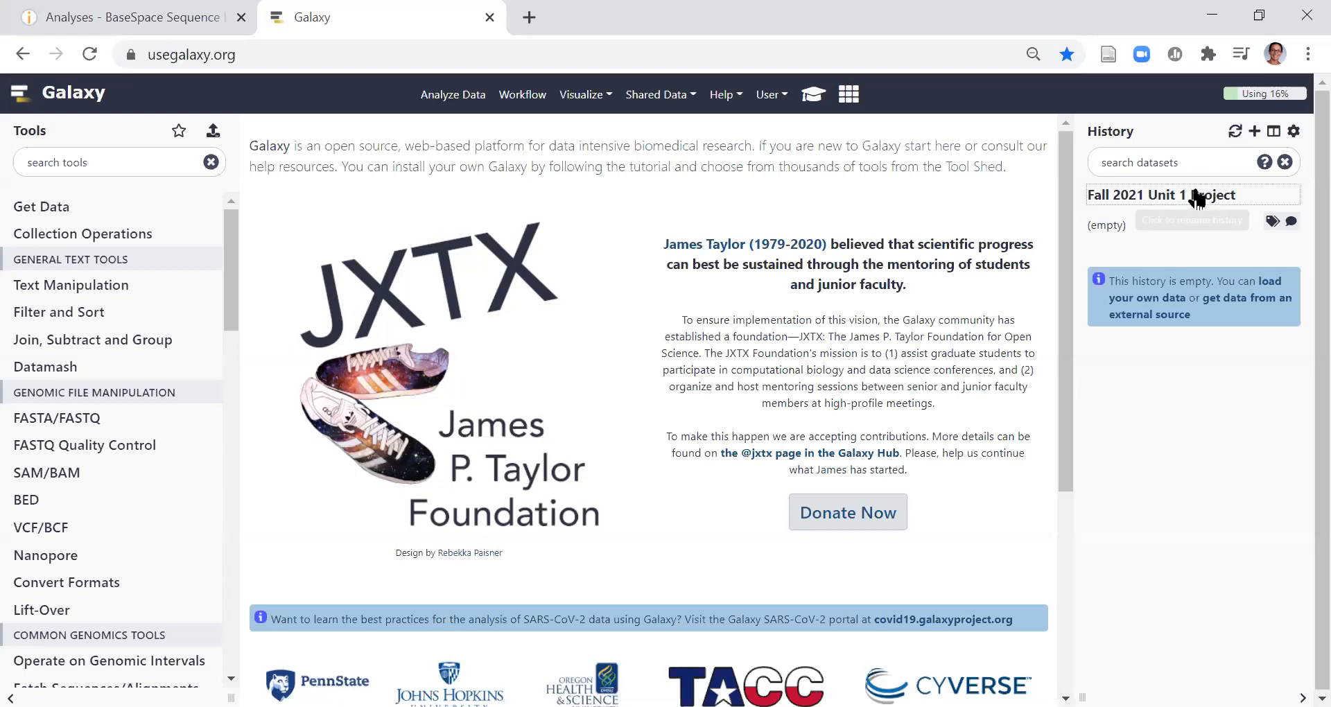
mouse_move(1163, 194)
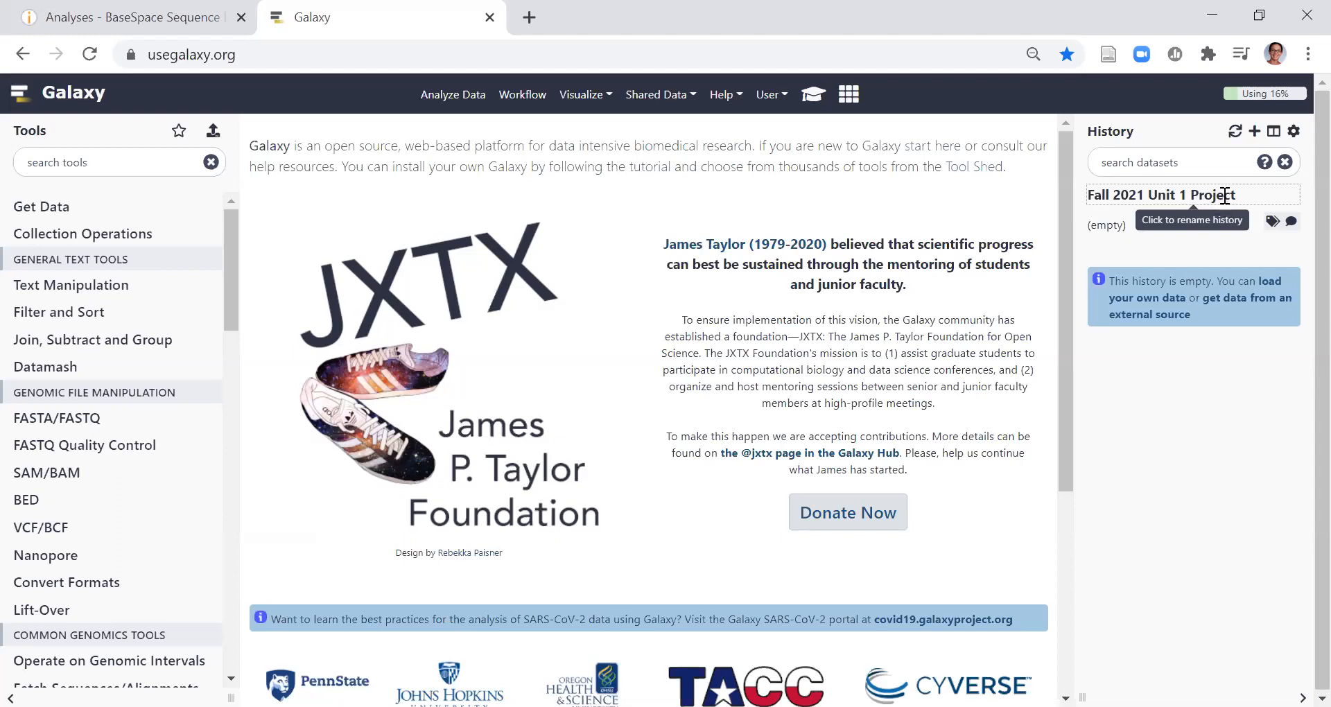
- Rename the 'Fall 2021 Unit 1 Project' history to 'FASTQ to FASTA'
text(FASTQ to FAS)
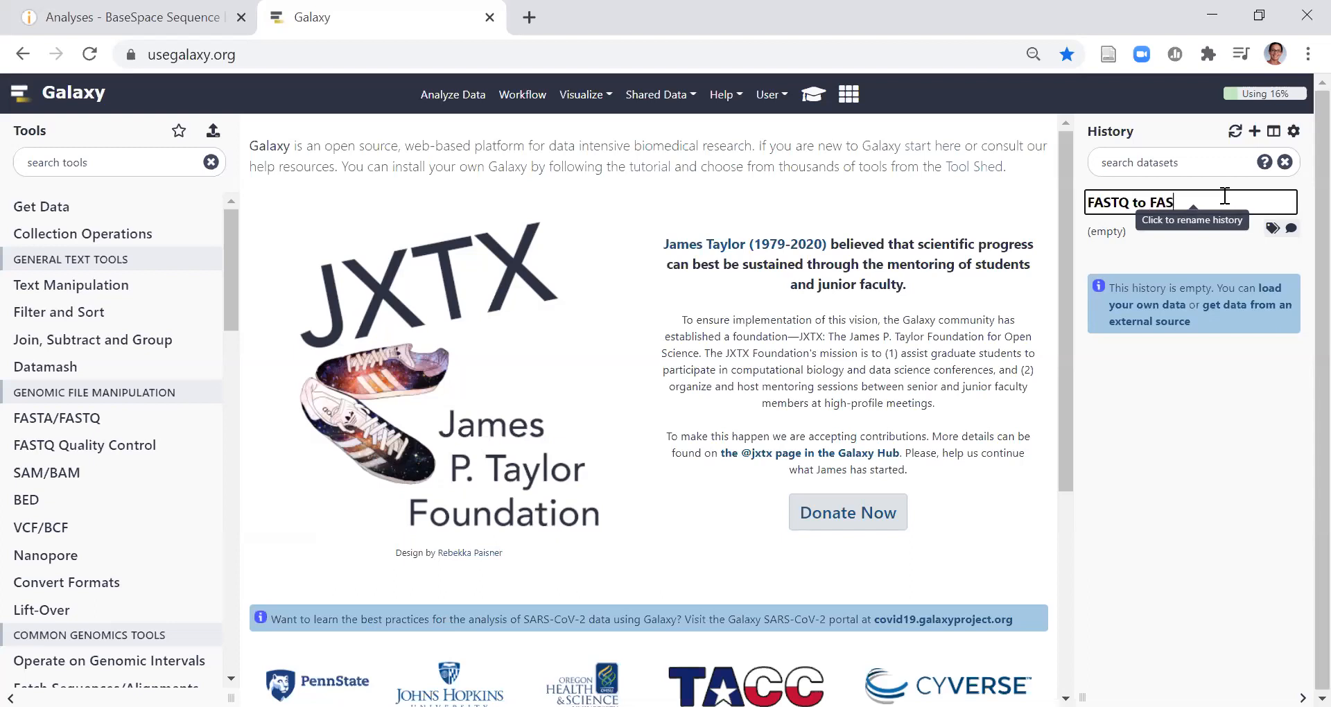
text(TA)
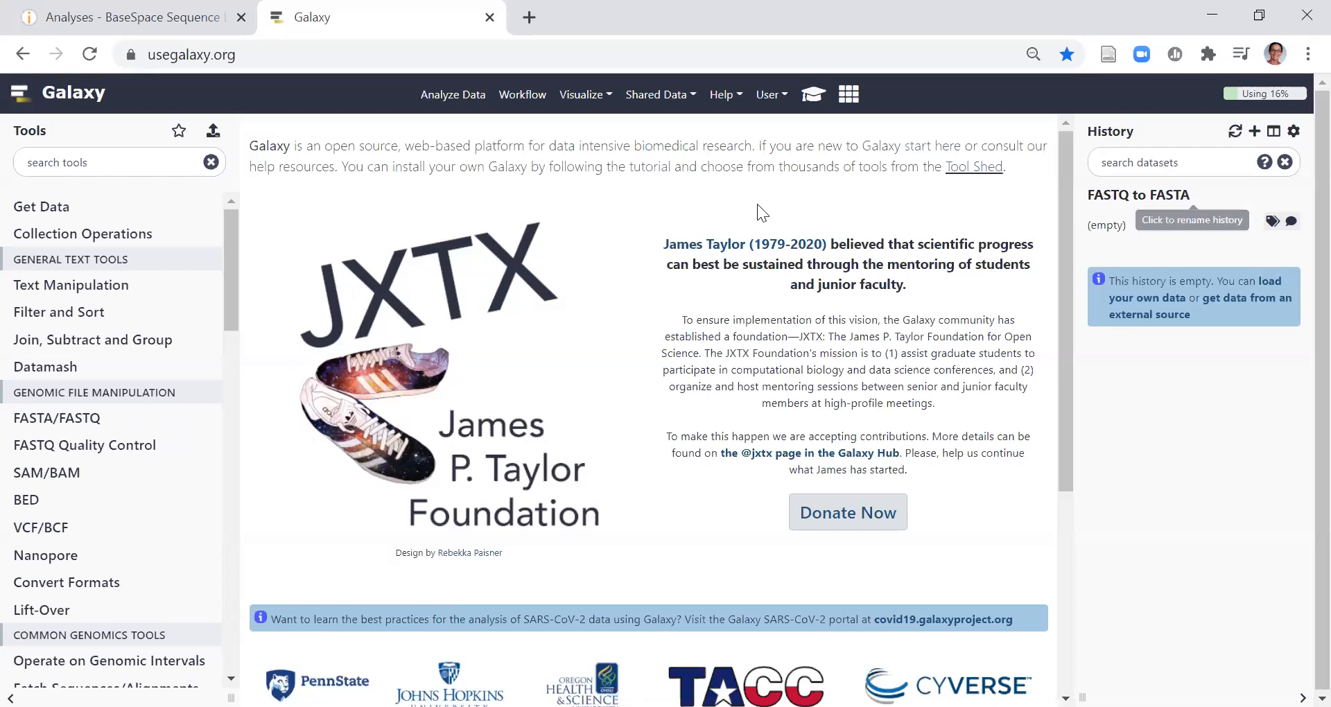
- From Get Data, start Upload File and browse the computer for local files
click(41, 207)
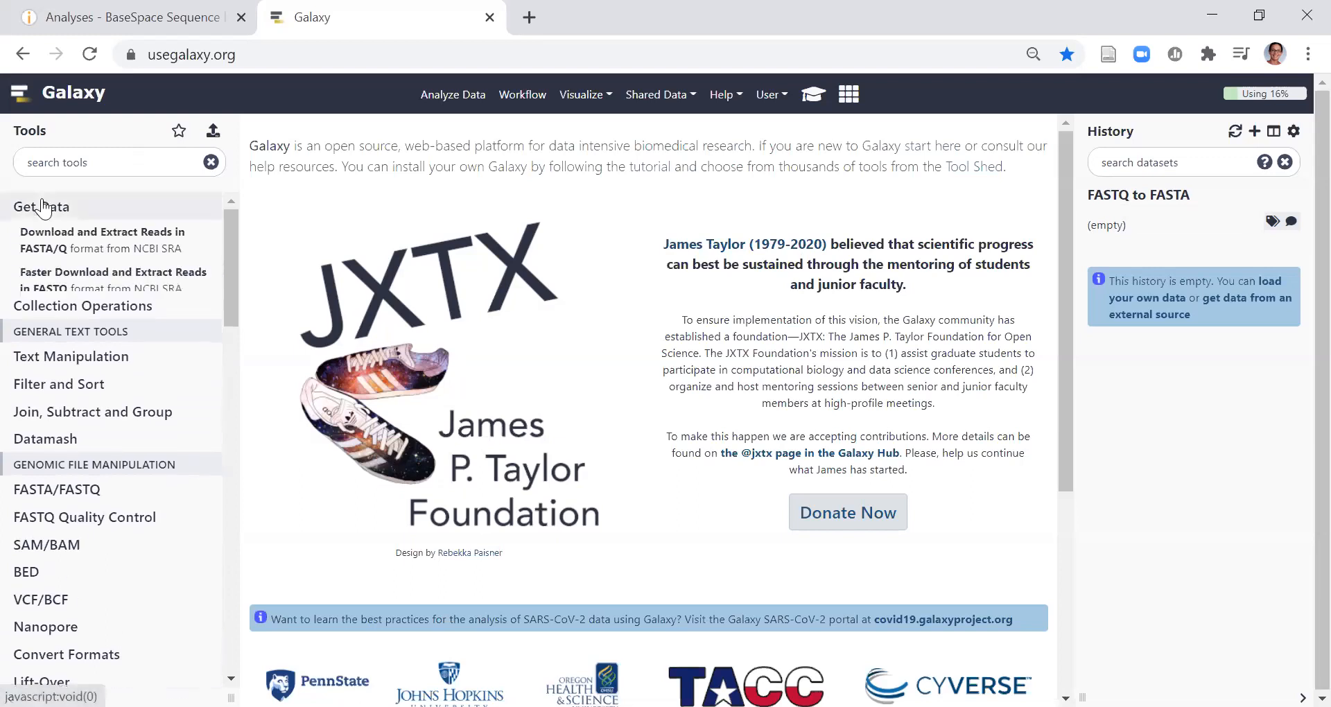
click(41, 206)
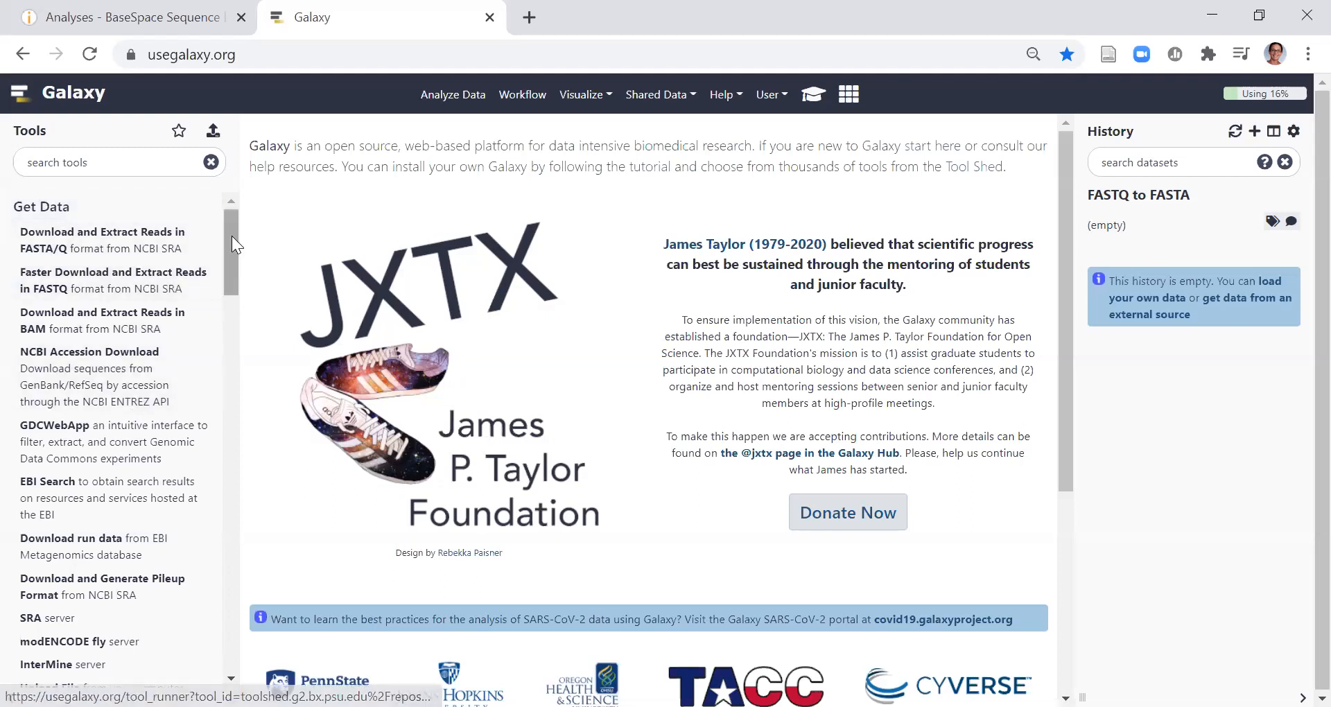
scroll(down, 3)
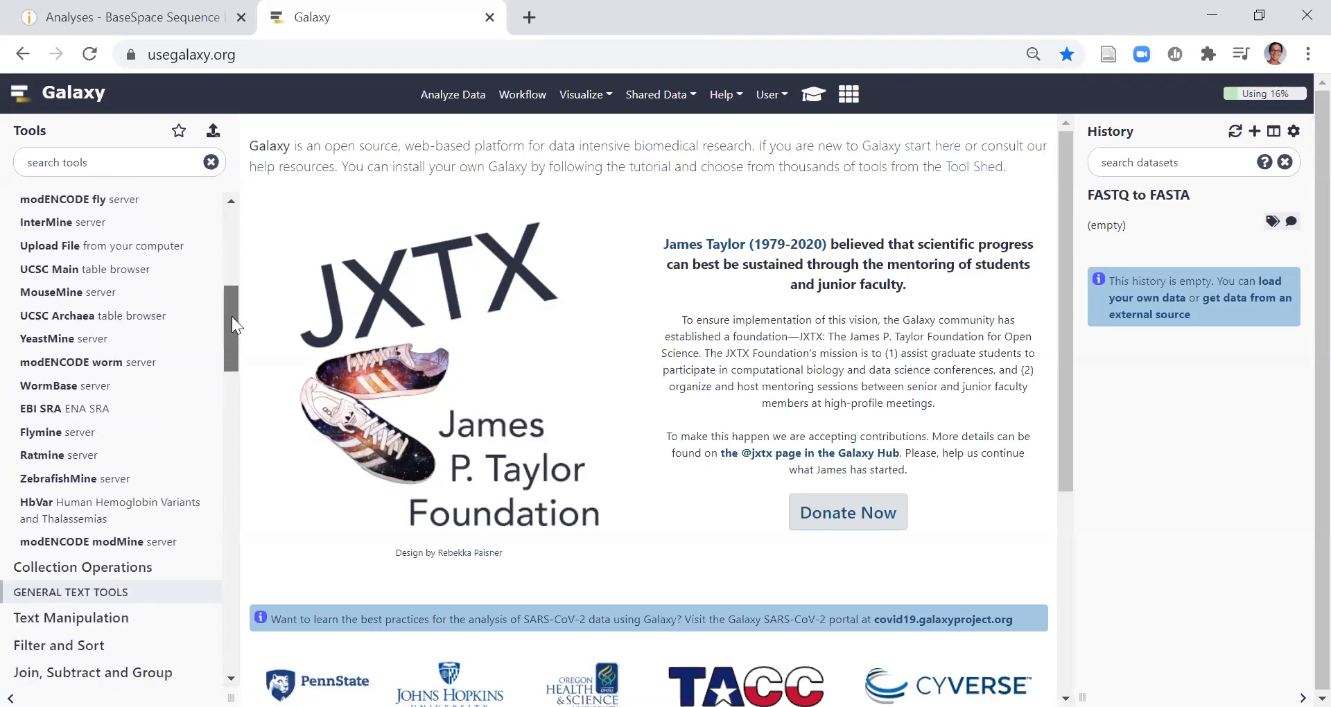
scroll(down, 3)
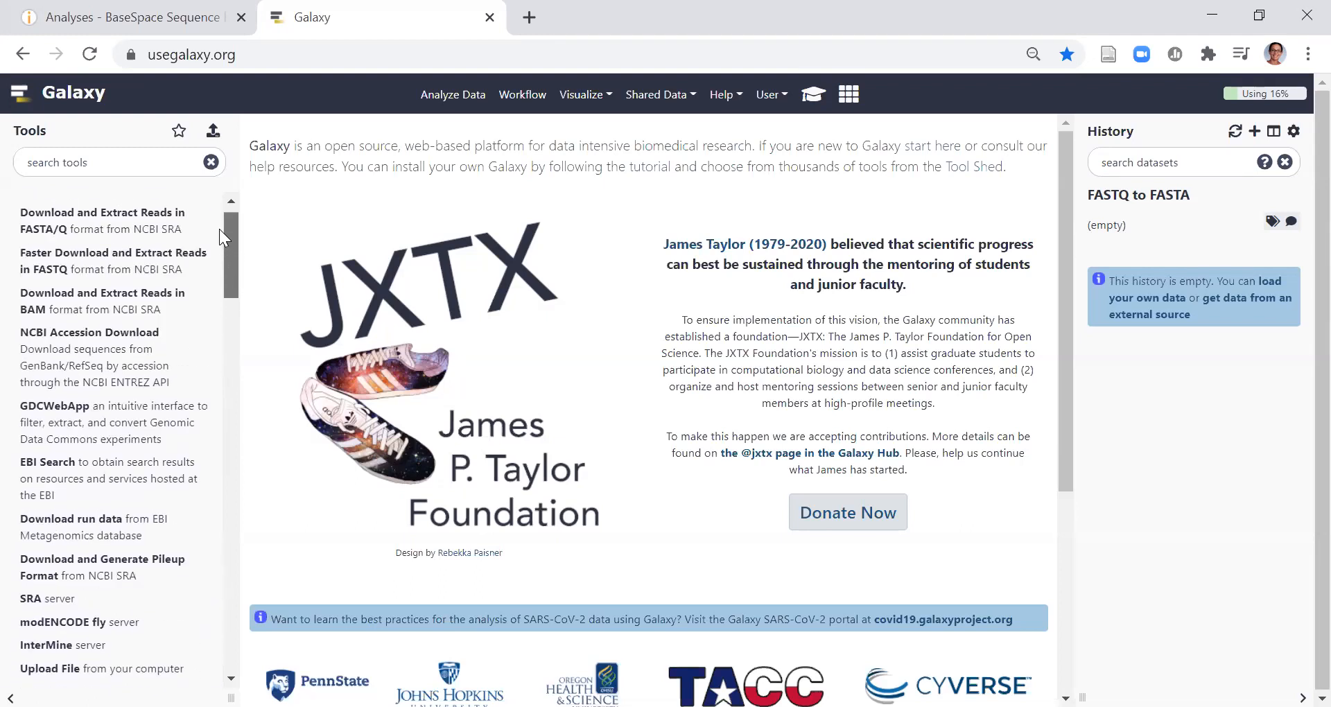
scroll(down, 3)
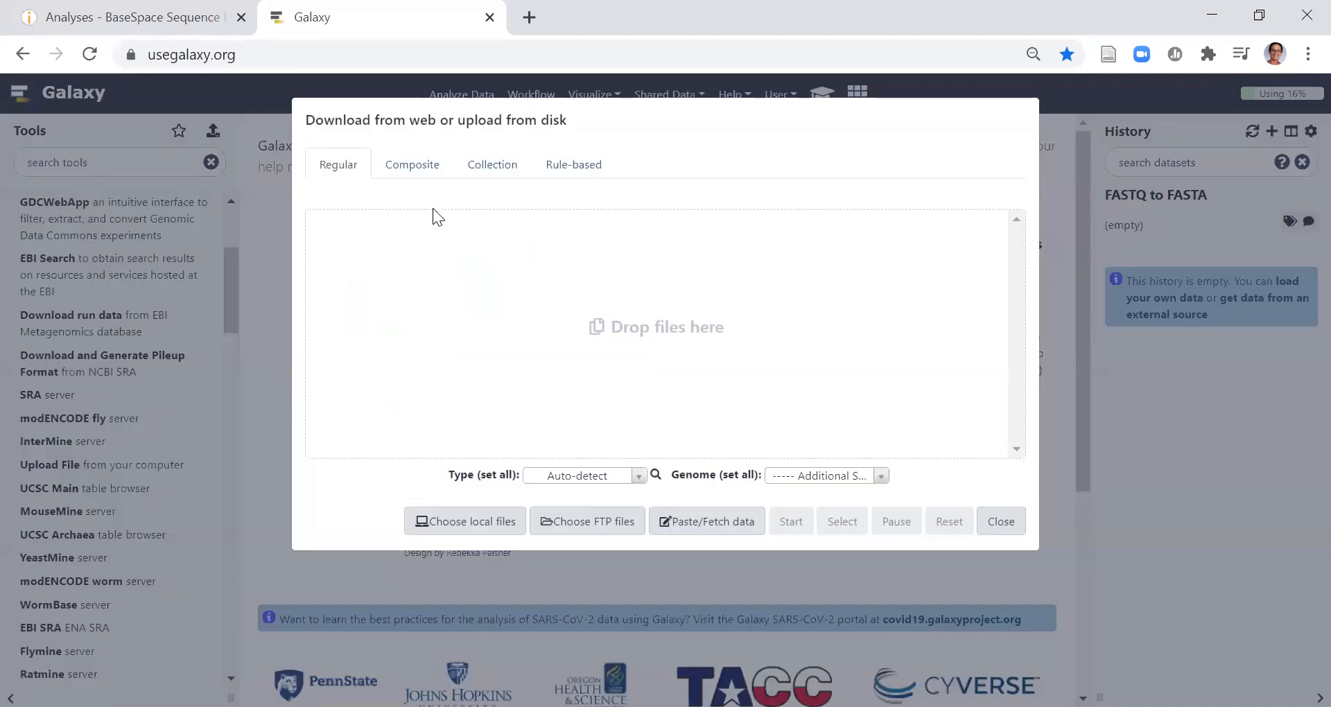
click(464, 521)
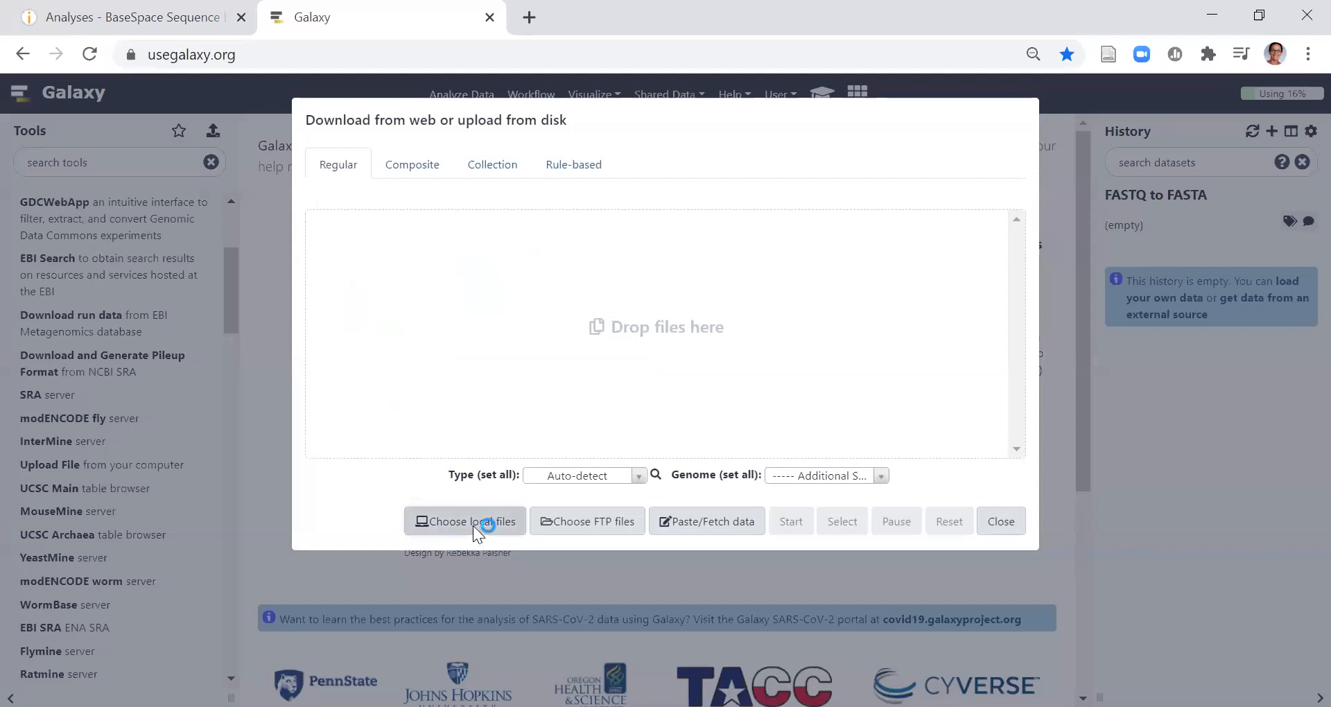
click(465, 521)
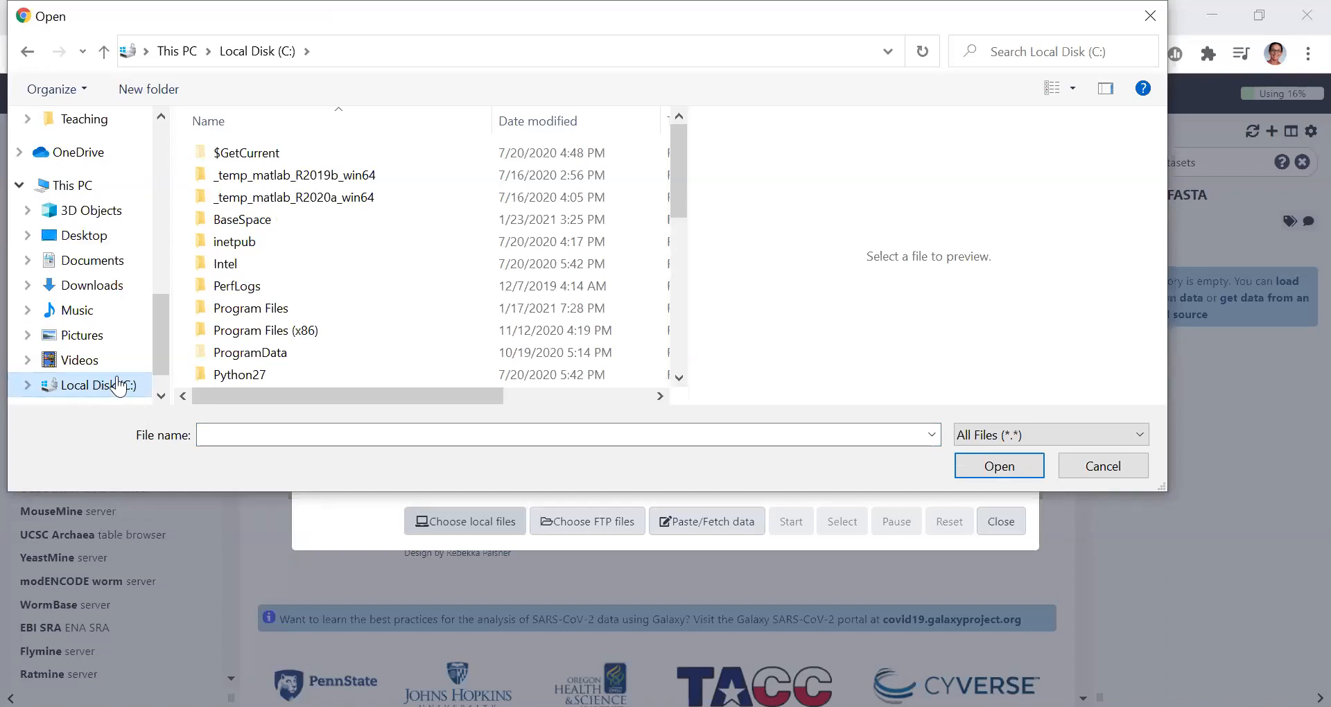
mouse_move(331, 330)
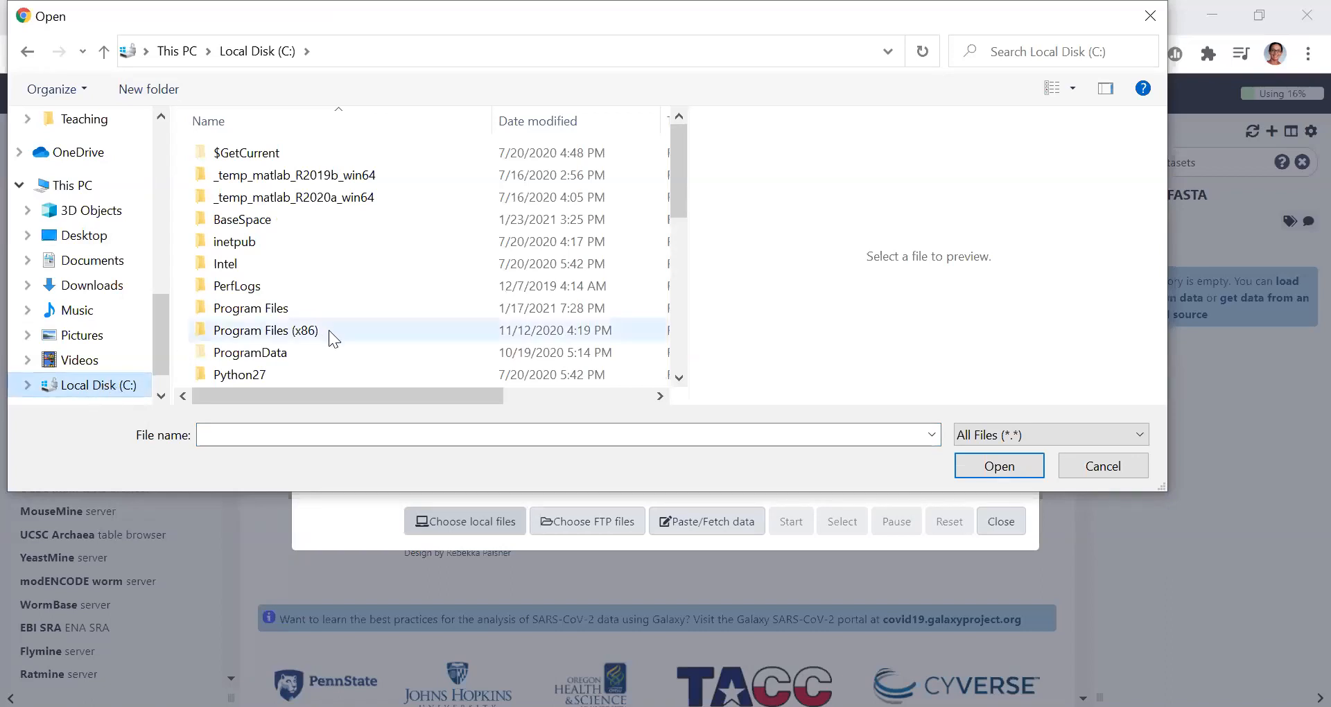
- Navigate into C: > BaseSpace > FASTQ_Generation run folder > S01_L001 sample folder
click(242, 219)
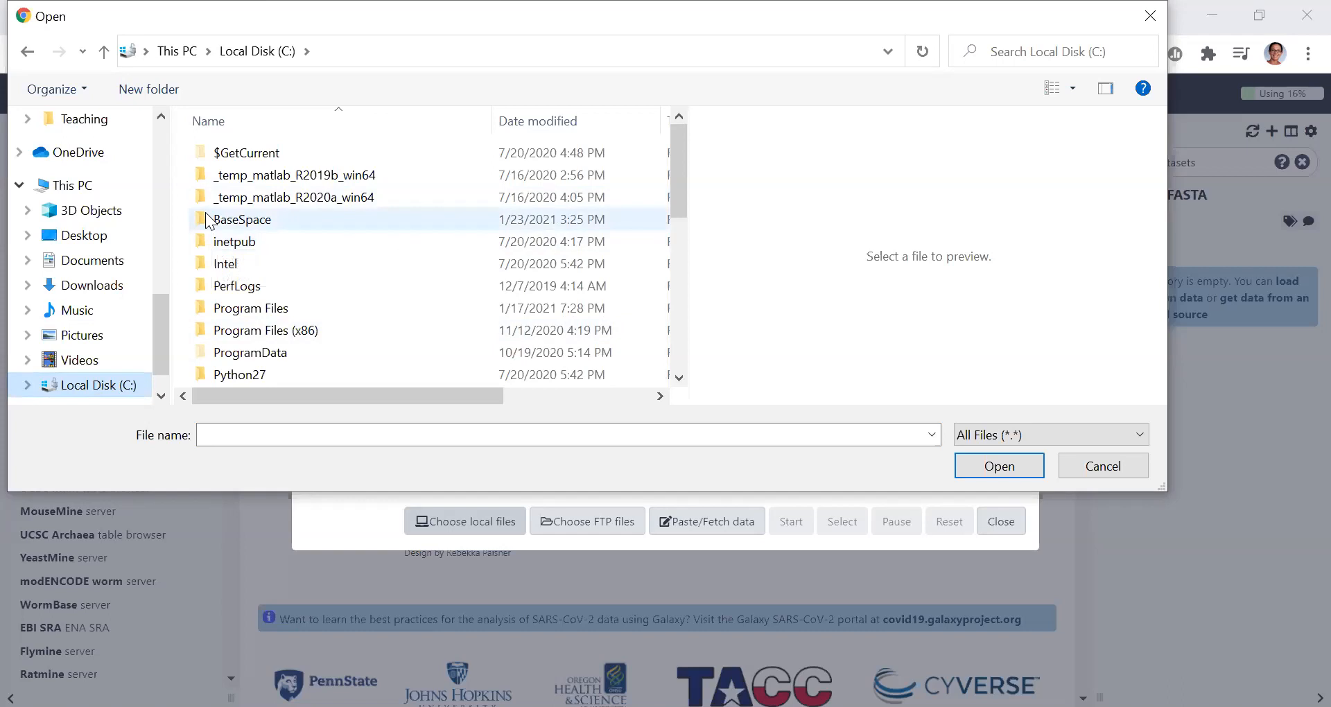
mouse_move(242, 219)
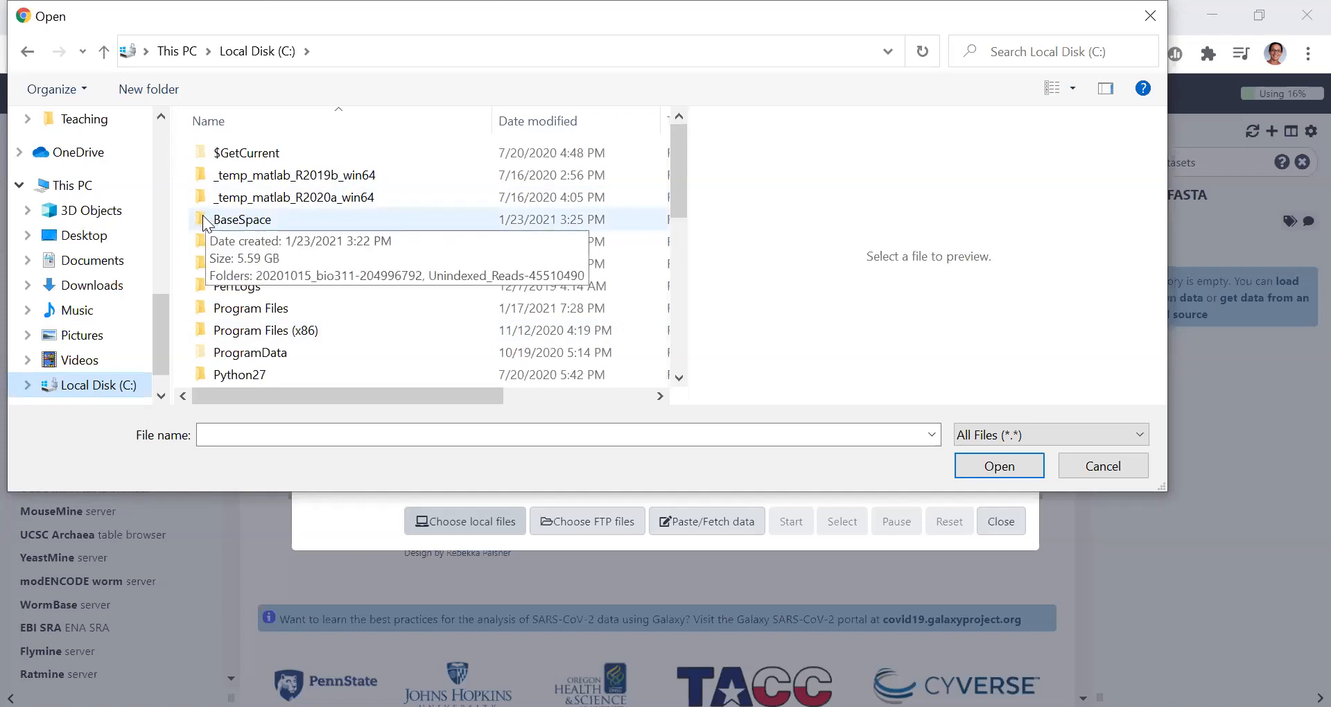
double_click(242, 219)
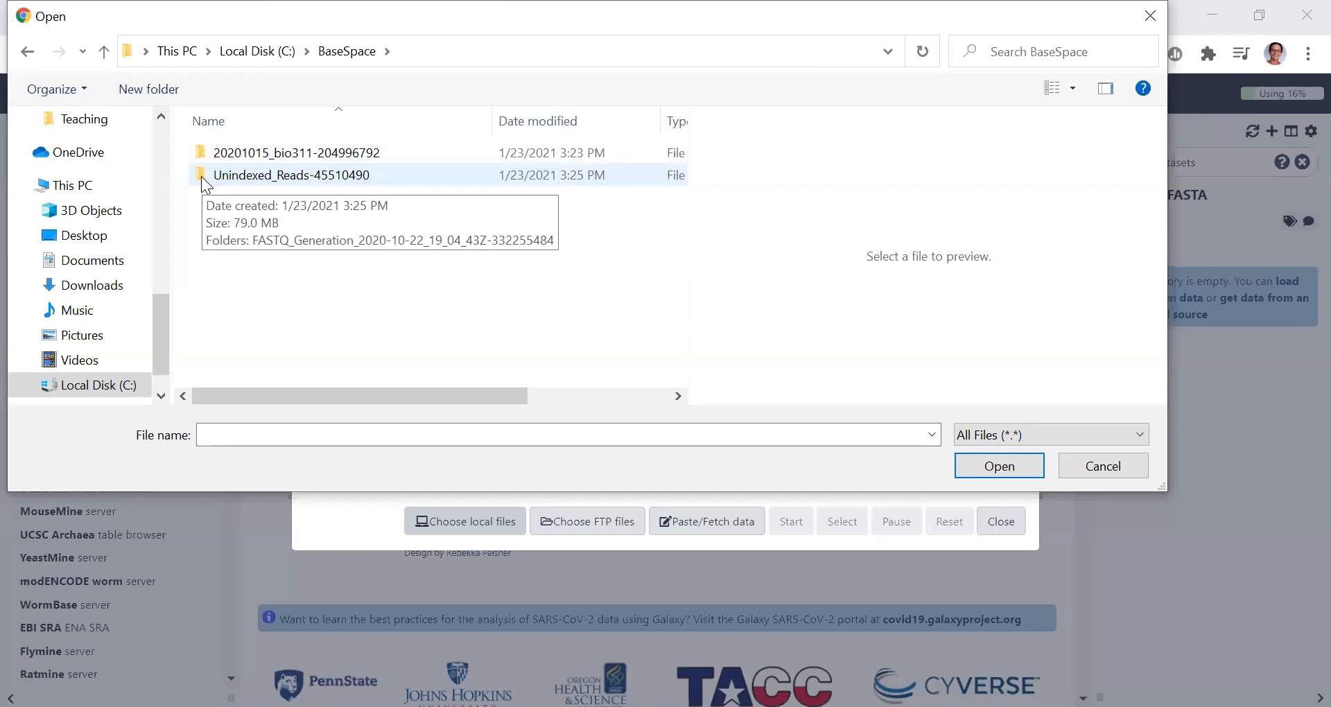
mouse_move(204, 174)
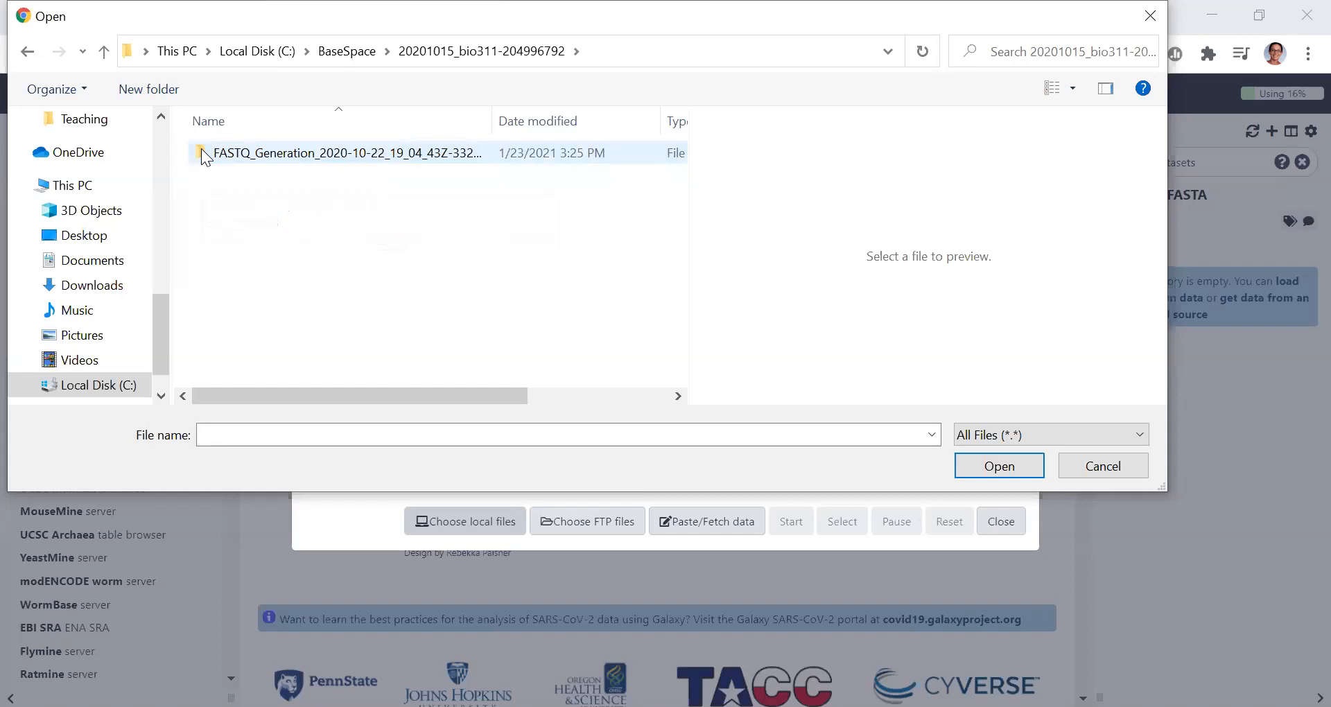
click(345, 152)
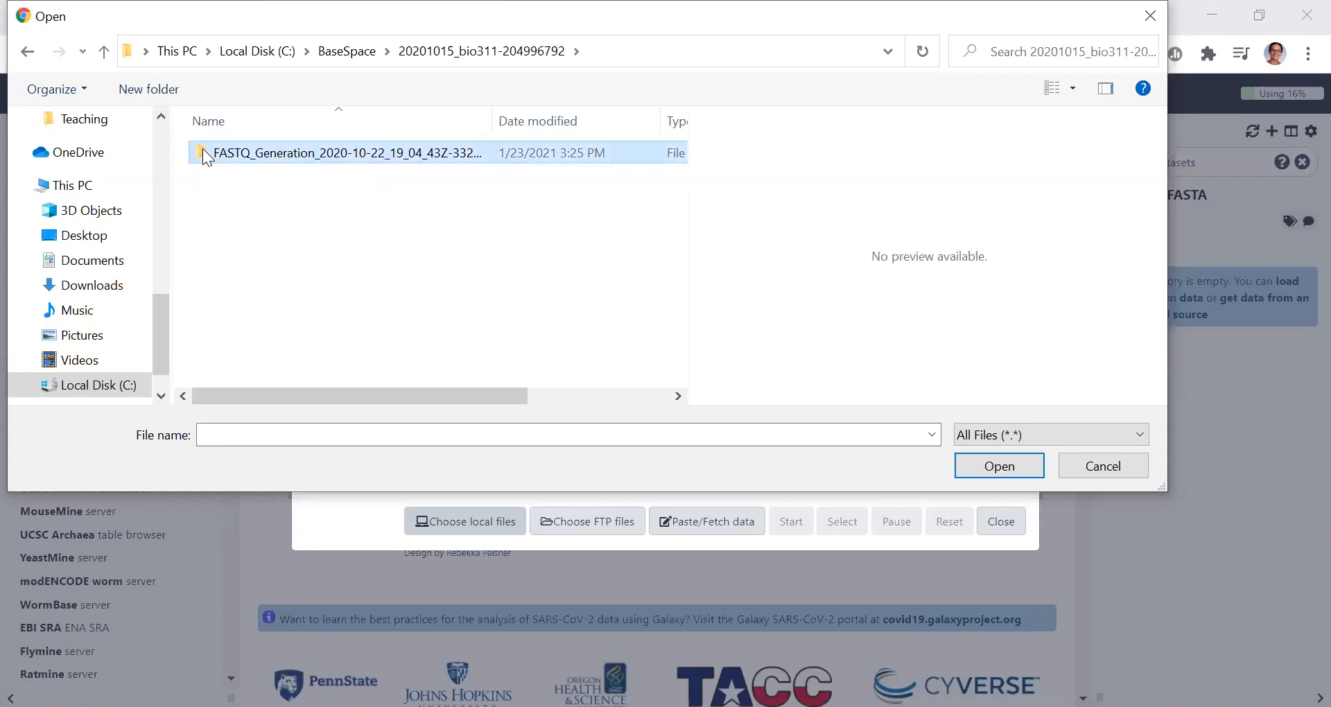
double_click(344, 153)
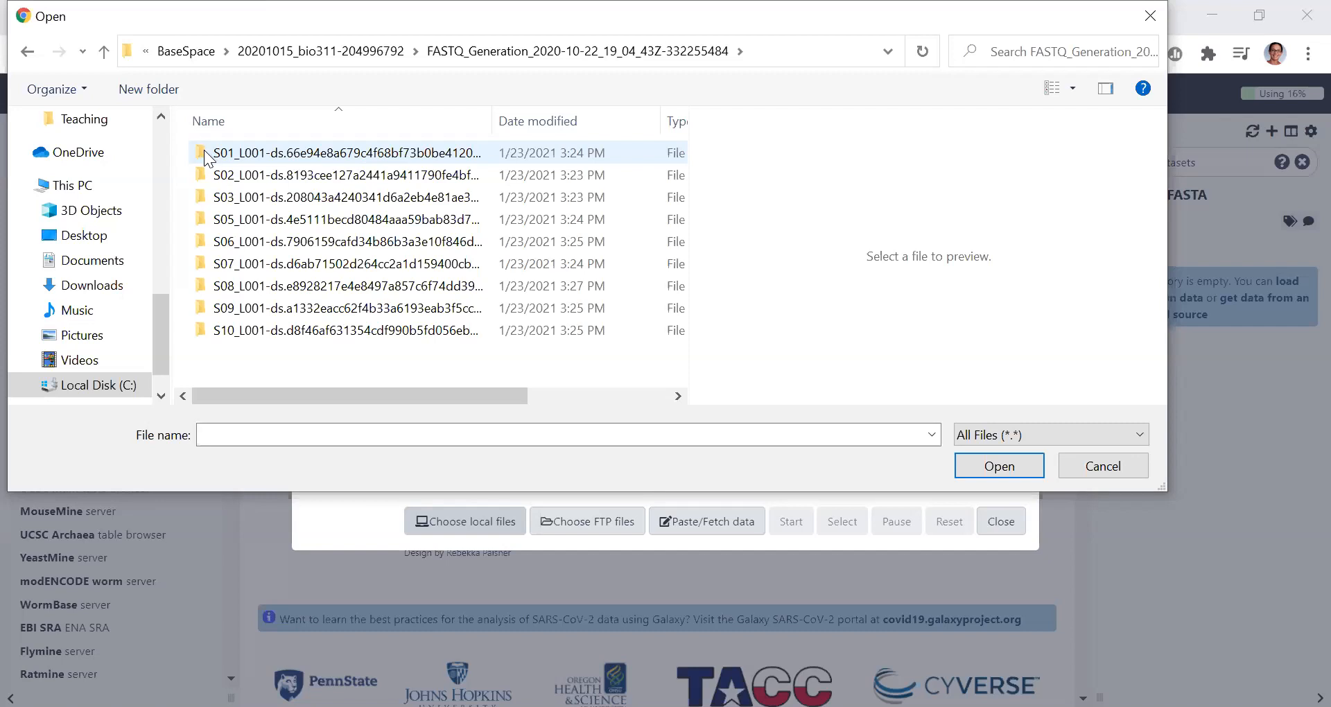
double_click(345, 152)
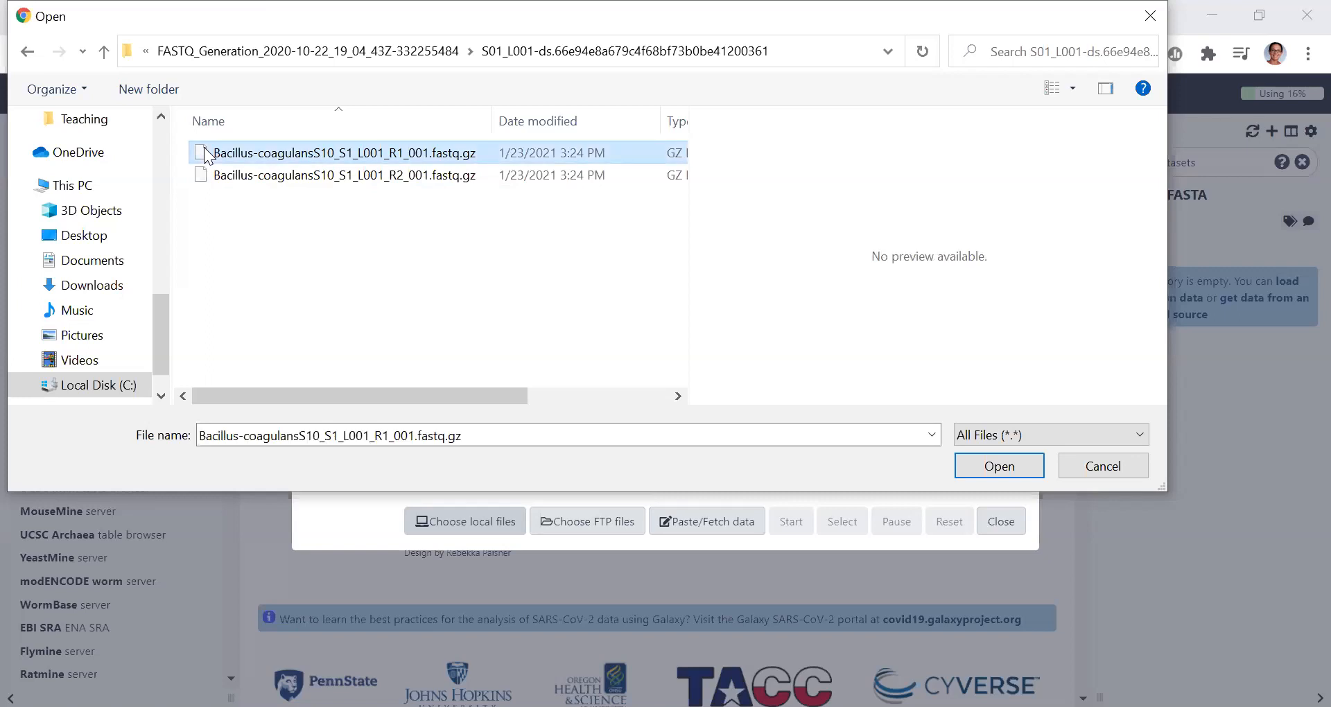
- Add the Bacillus coagulans S1 R1 and R2 fastq.gz files to Galaxy's upload queue
click(345, 174)
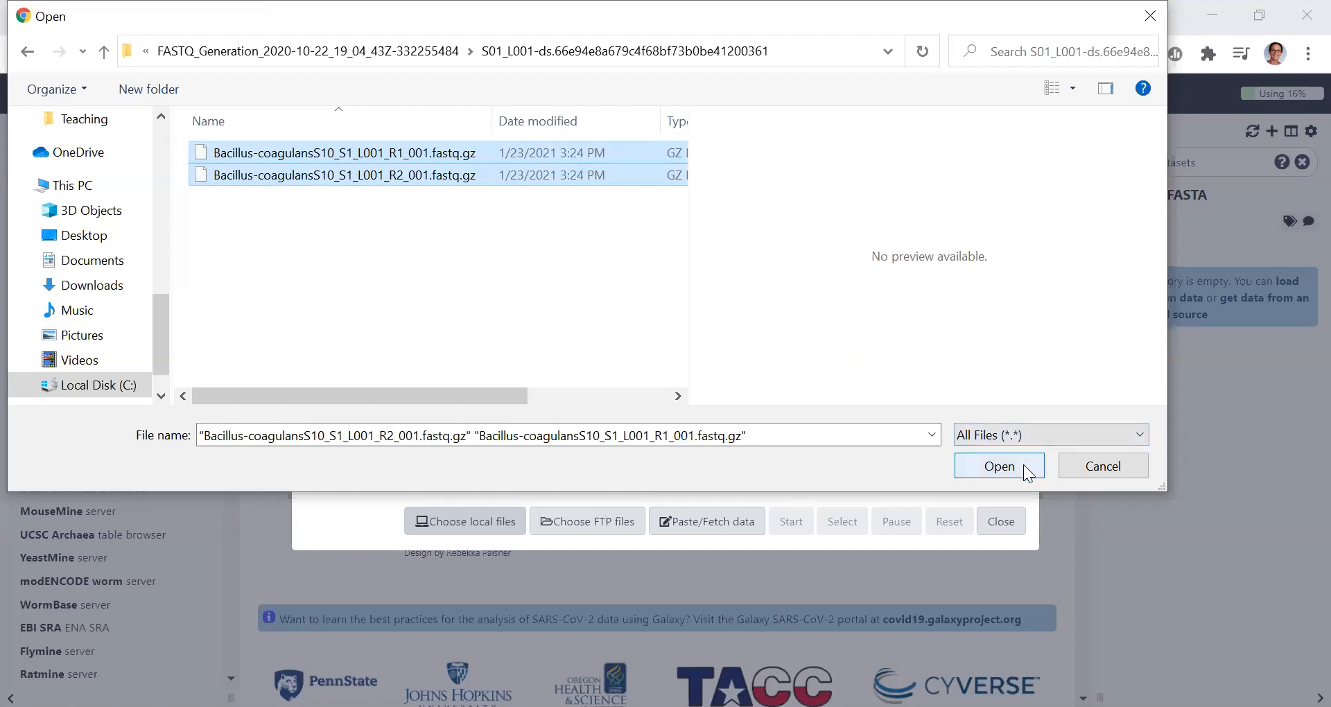
click(998, 465)
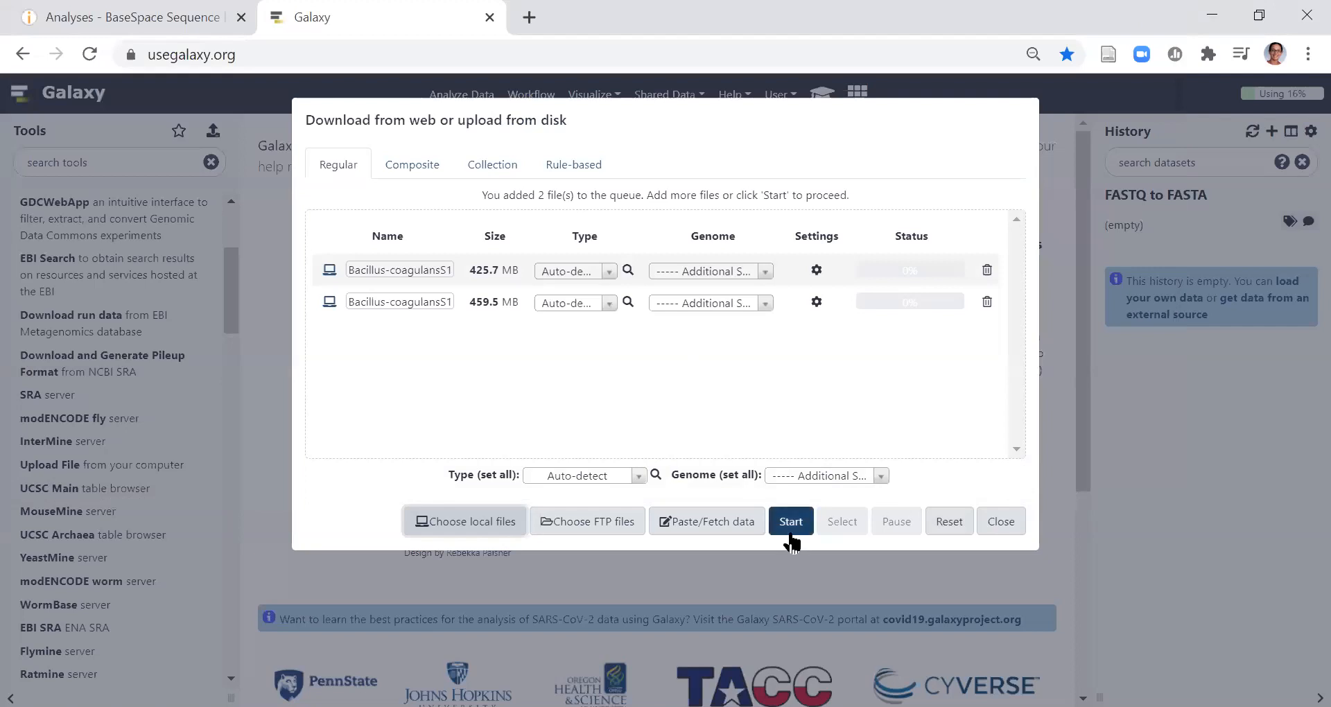
click(708, 271)
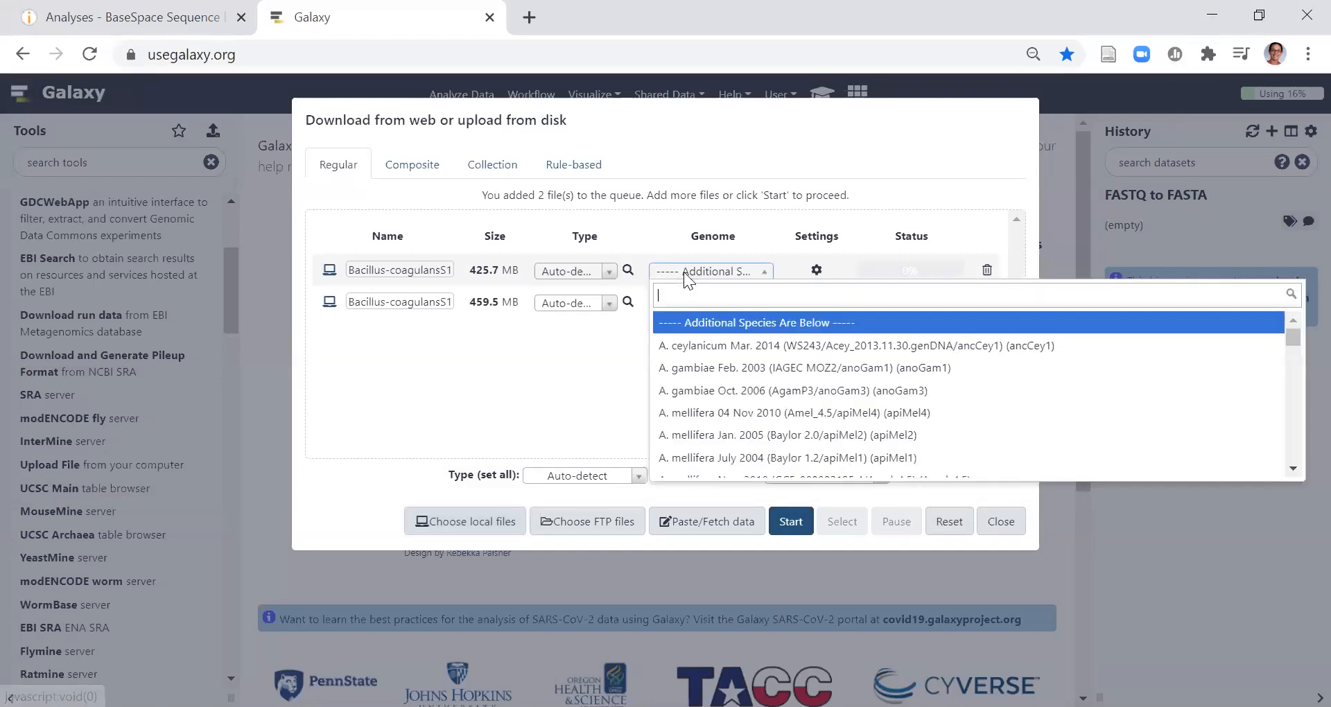
text(c)
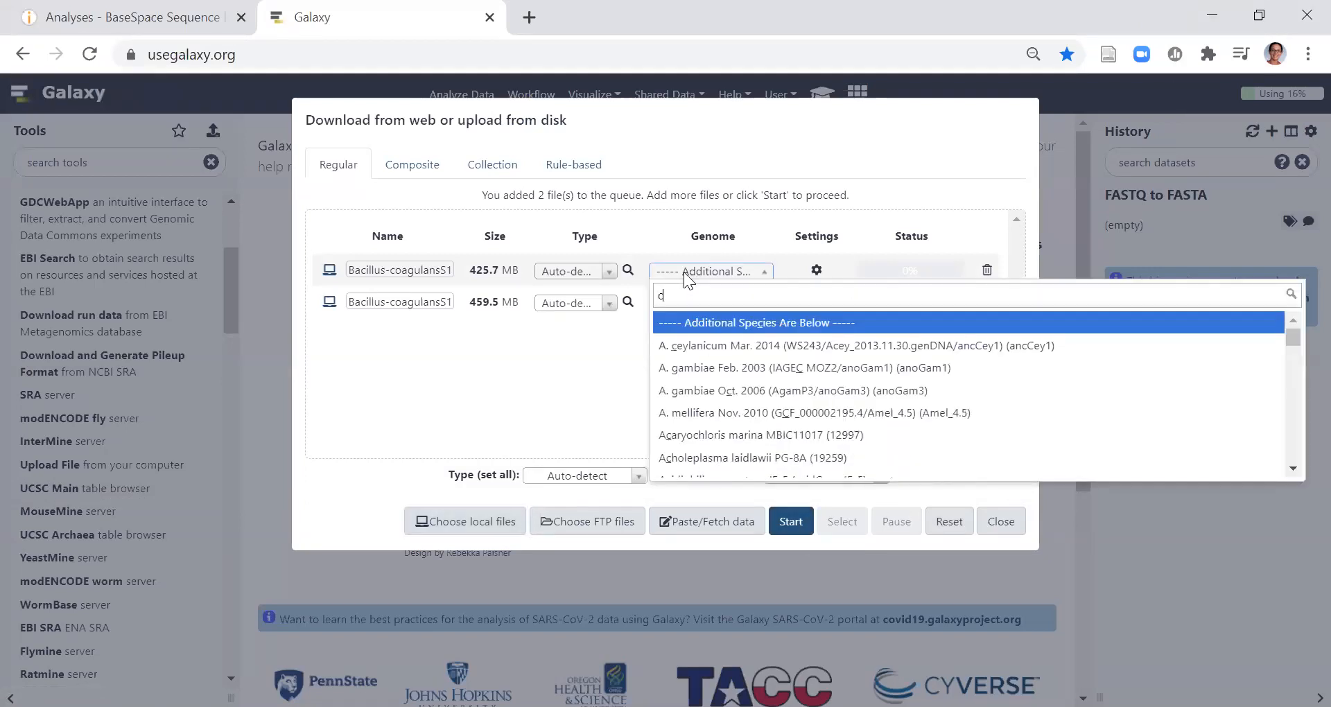
text(oagulans)
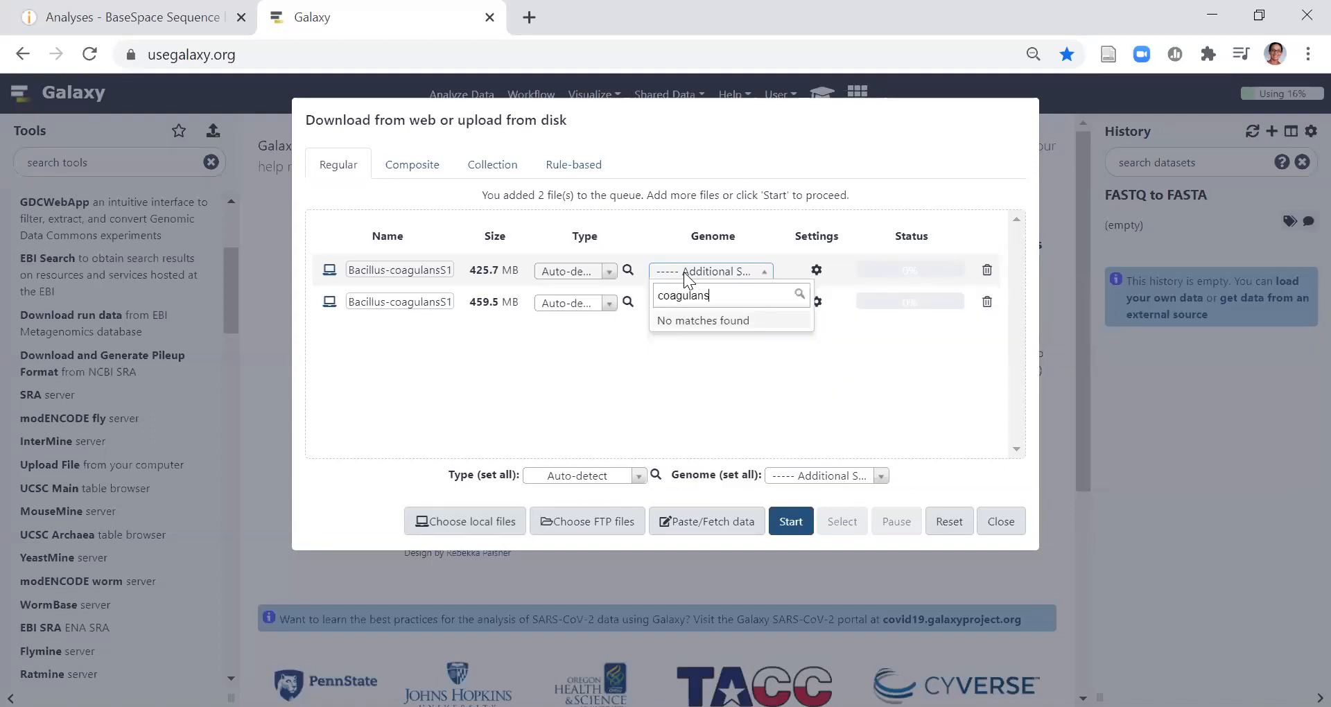
double_click(684, 294)
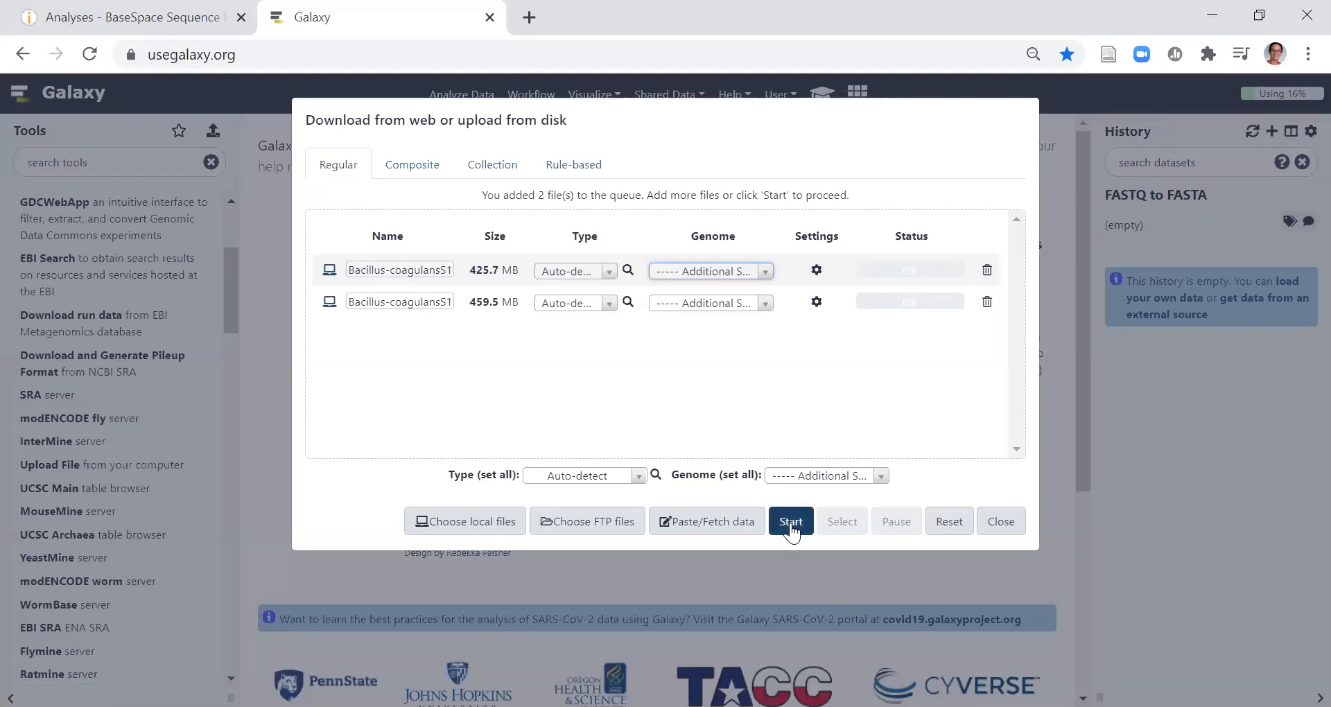
- Start uploading both queued Bacillus coagulans fastq.gz files into the history
click(790, 521)
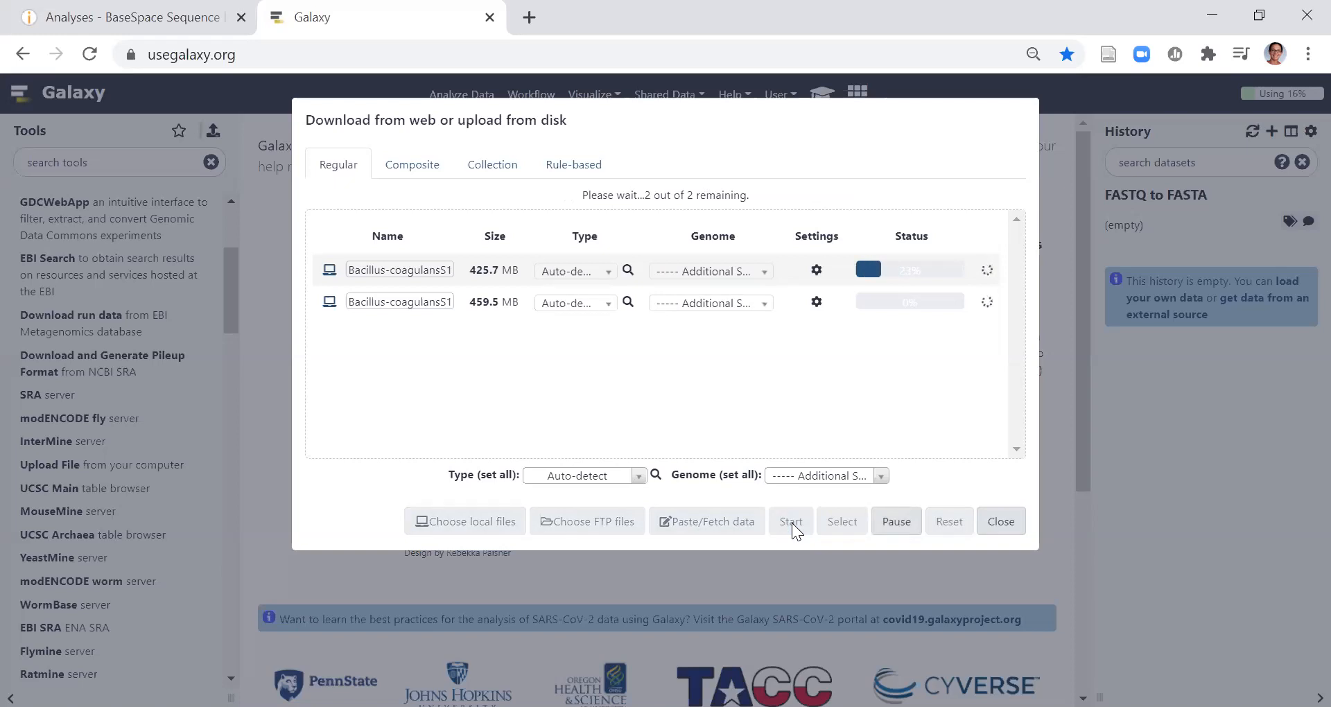
click(790, 521)
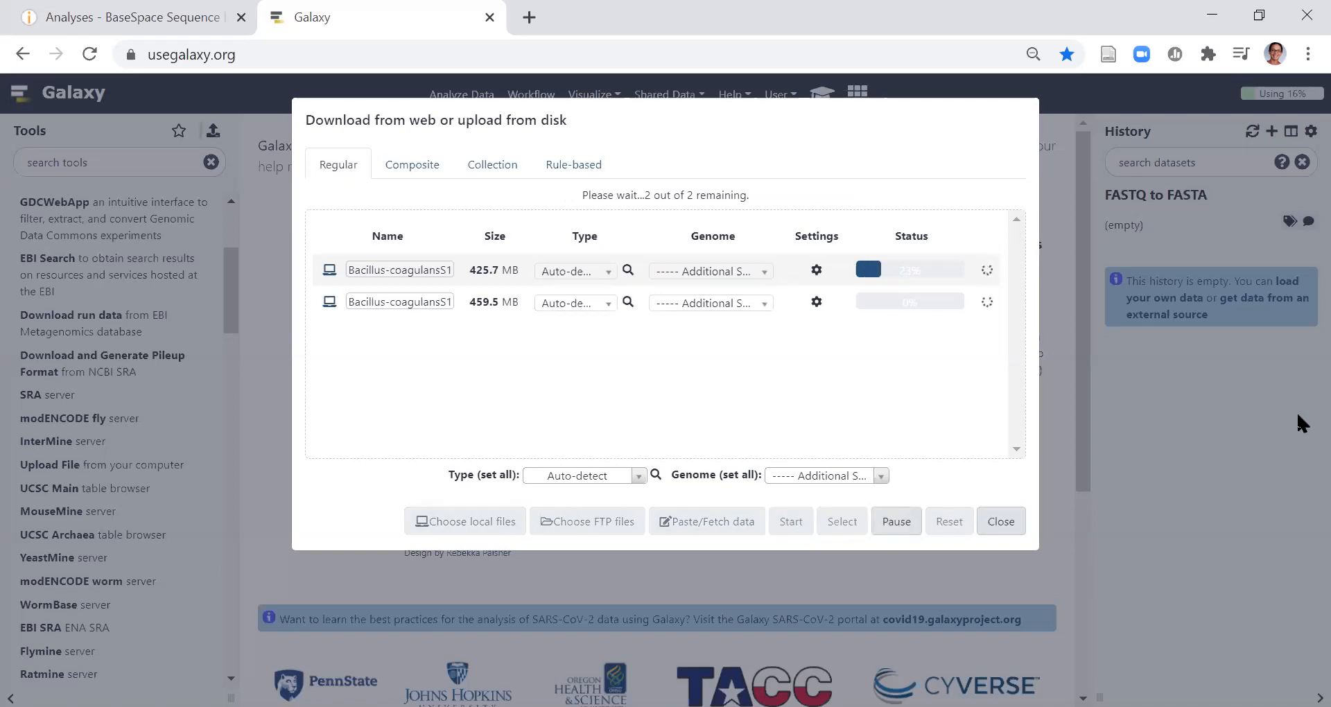